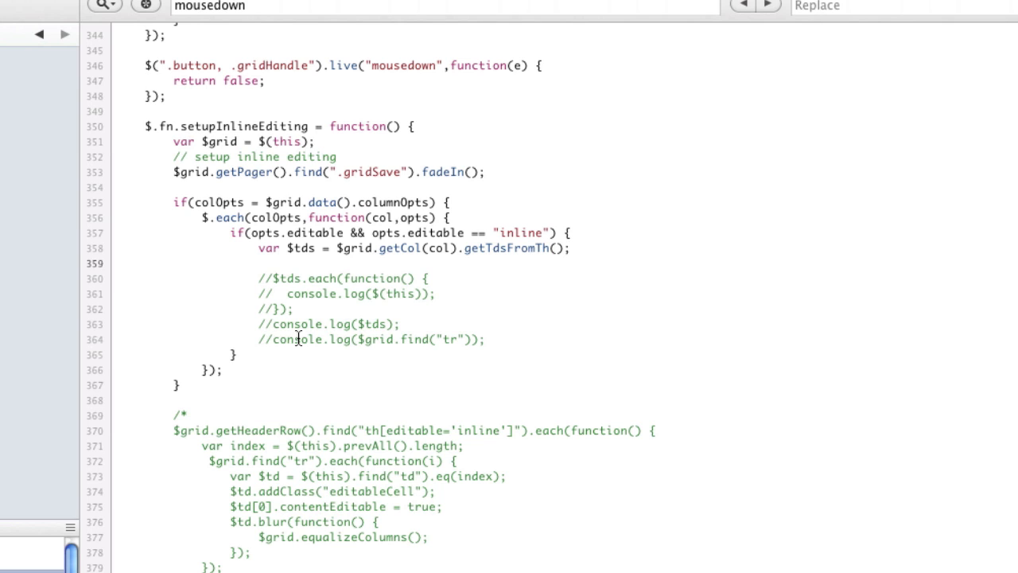
Scroll to the $.fn.getTdsFromTh definition and select its first line
{"action": "scroll", "scroll_direction": "down", "scroll_amount": 3}
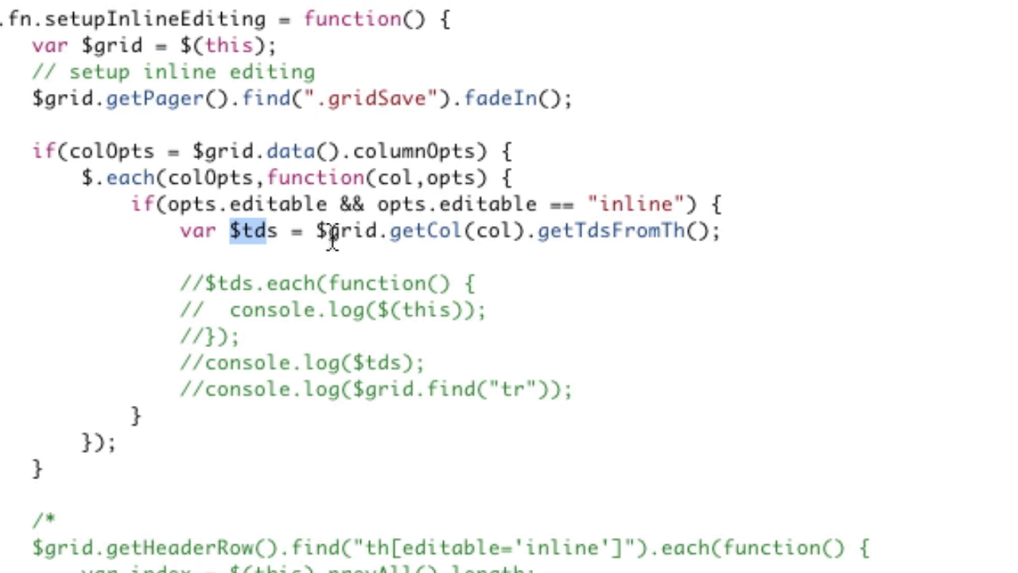
{"action": "mouse_move", "coordinate": [411, 240]}
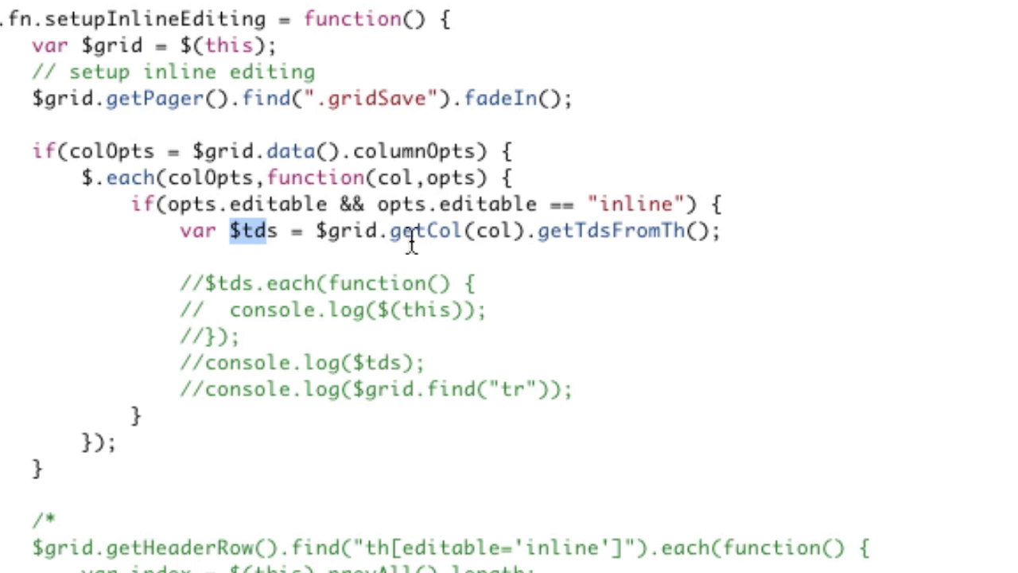
{"action": "mouse_move", "coordinate": [628, 241]}
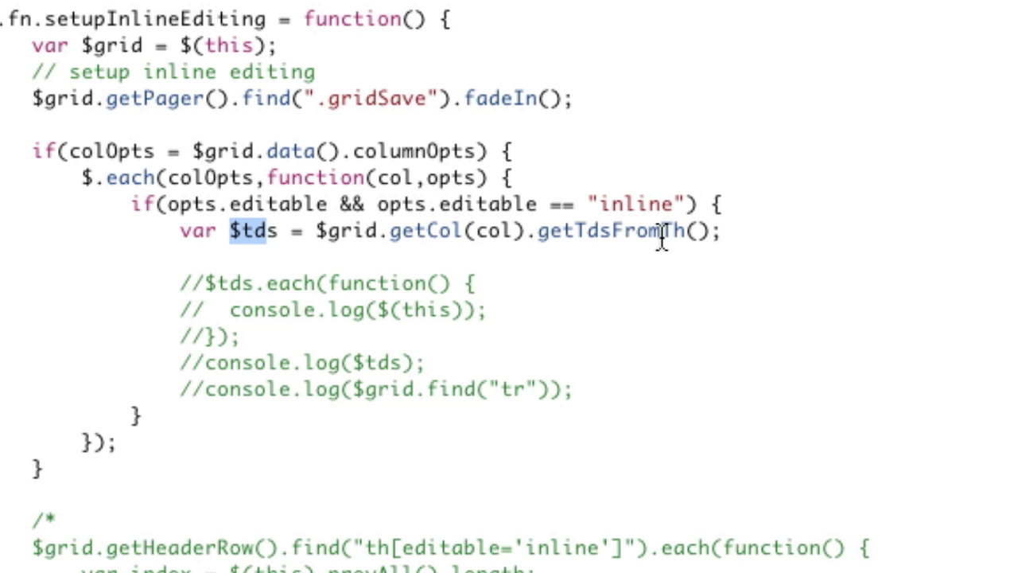
{"action": "mouse_move", "coordinate": [658, 239]}
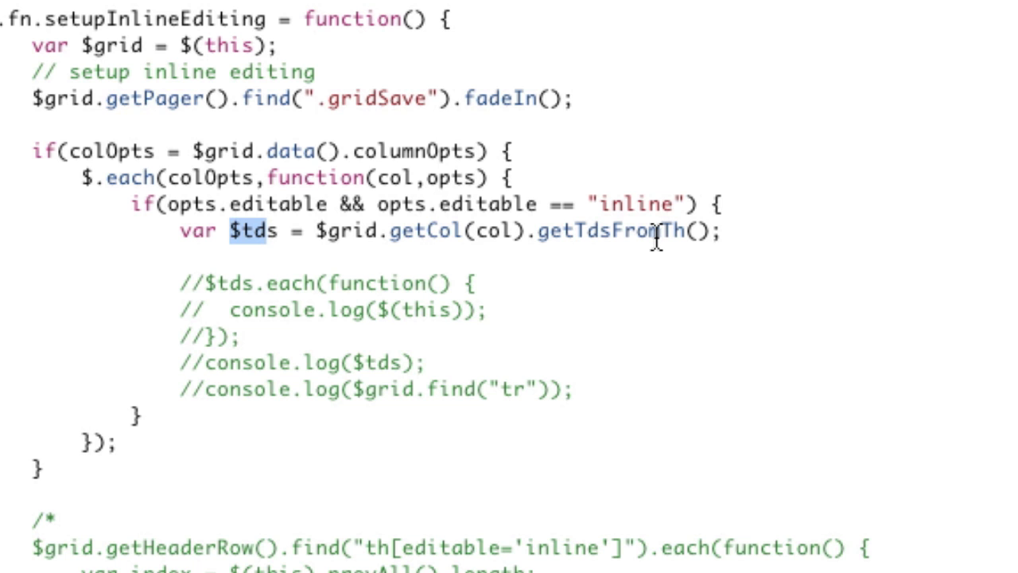
{"action": "scroll", "scroll_direction": "down", "scroll_amount": 3}
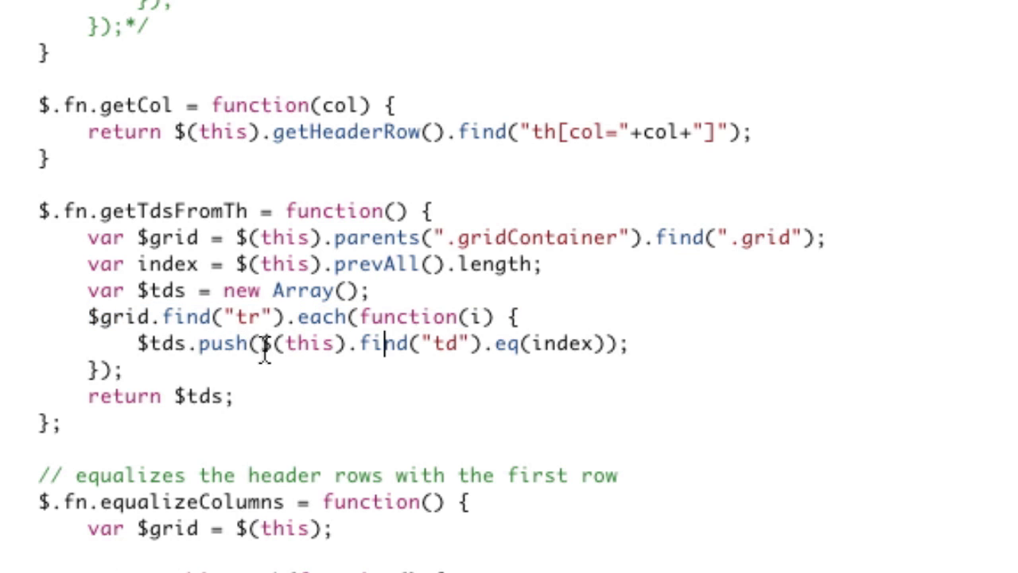
{"action": "mouse_move", "coordinate": [92, 239]}
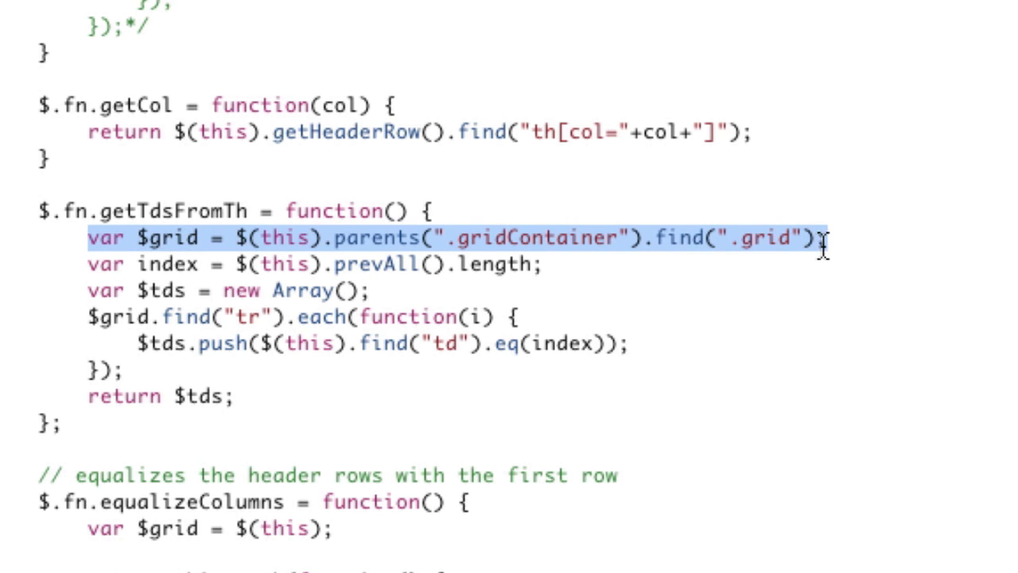
{"action": "left_click", "coordinate": [80, 264]}
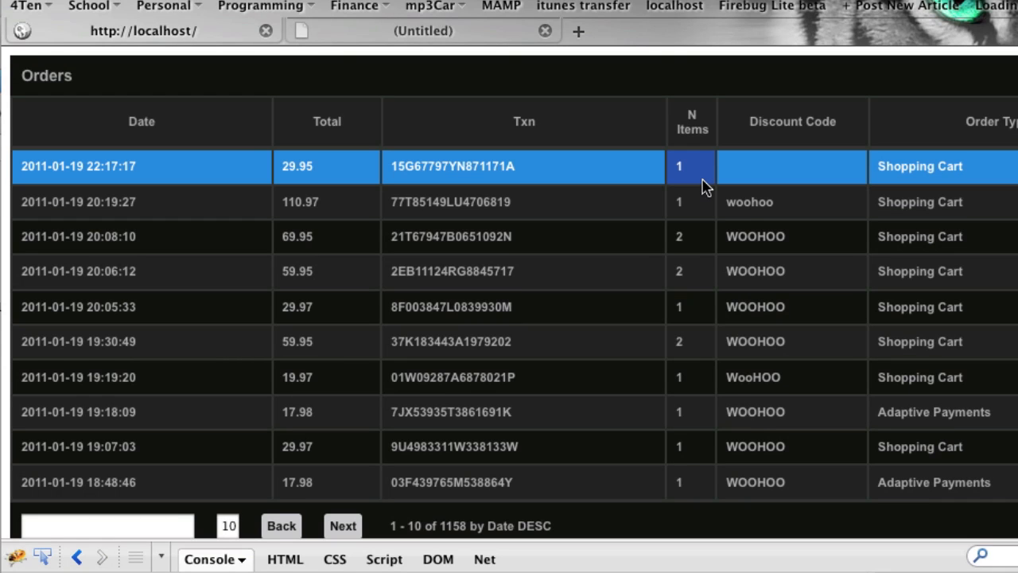
Try the N Items column header and one of its cells in the Orders grid
{"action": "left_click", "coordinate": [691, 120]}
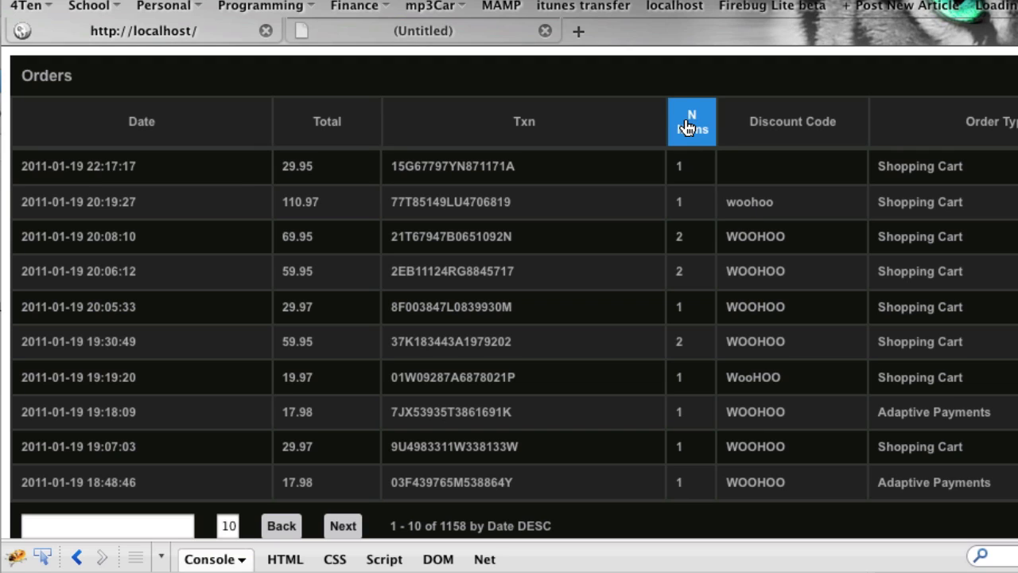
{"action": "mouse_move", "coordinate": [692, 289]}
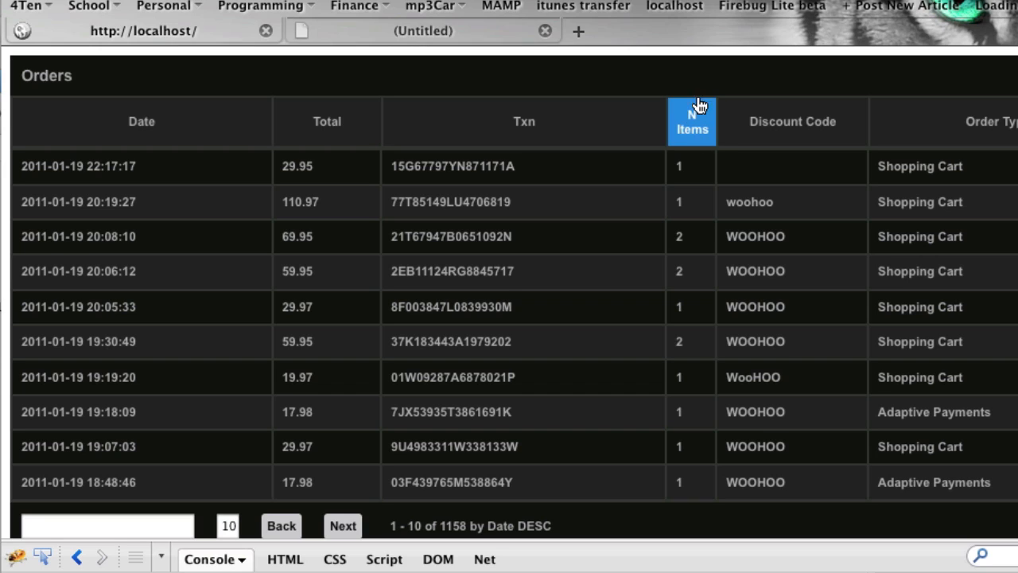
{"action": "mouse_move", "coordinate": [706, 130]}
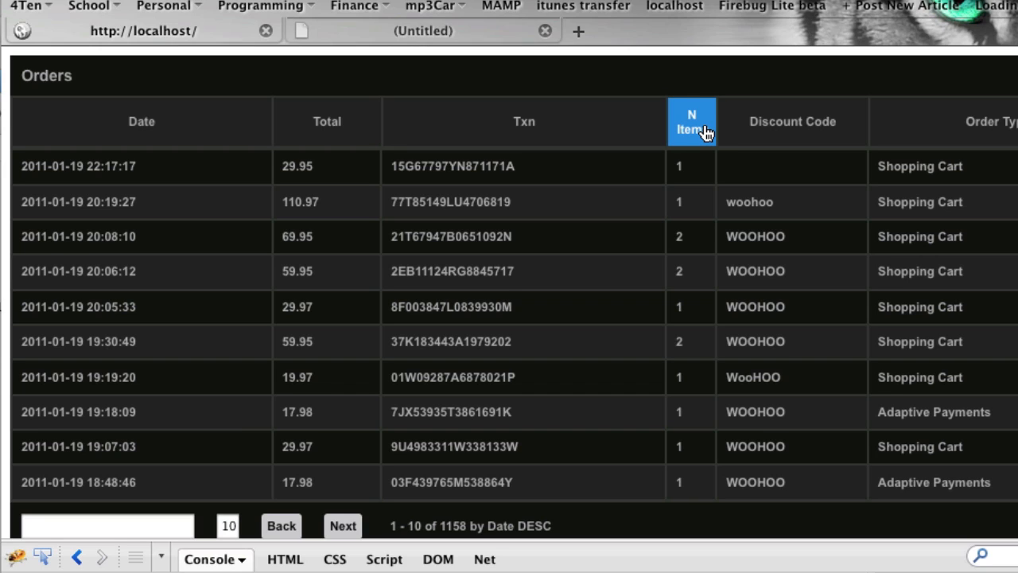
{"action": "left_click", "coordinate": [690, 165]}
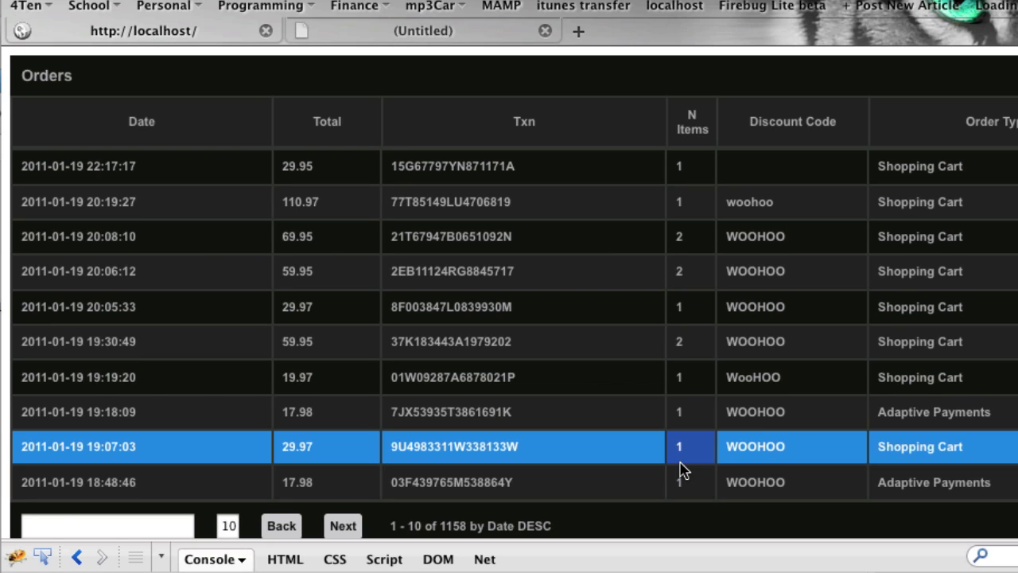
{"action": "left_click", "coordinate": [690, 121]}
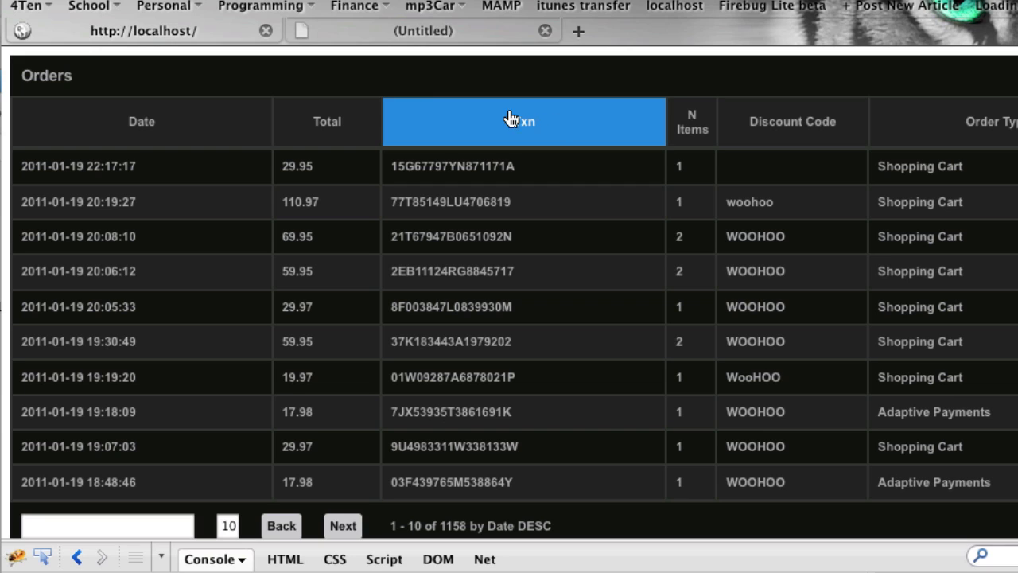
{"action": "mouse_move", "coordinate": [435, 25]}
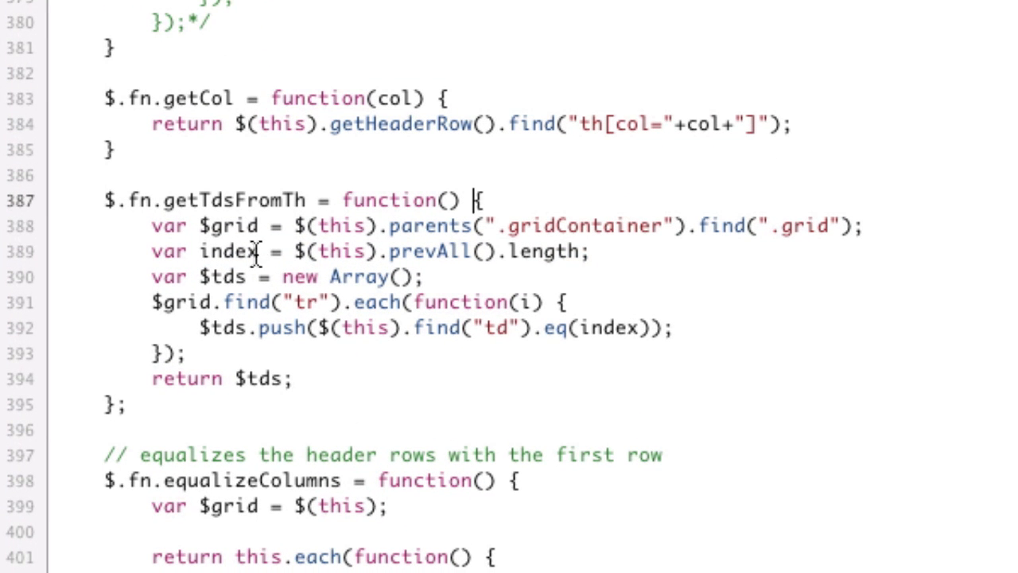
Rename $tds to tds in getTdsFromTh and setupInlineEditing
{"action": "double_click", "coordinate": [226, 251]}
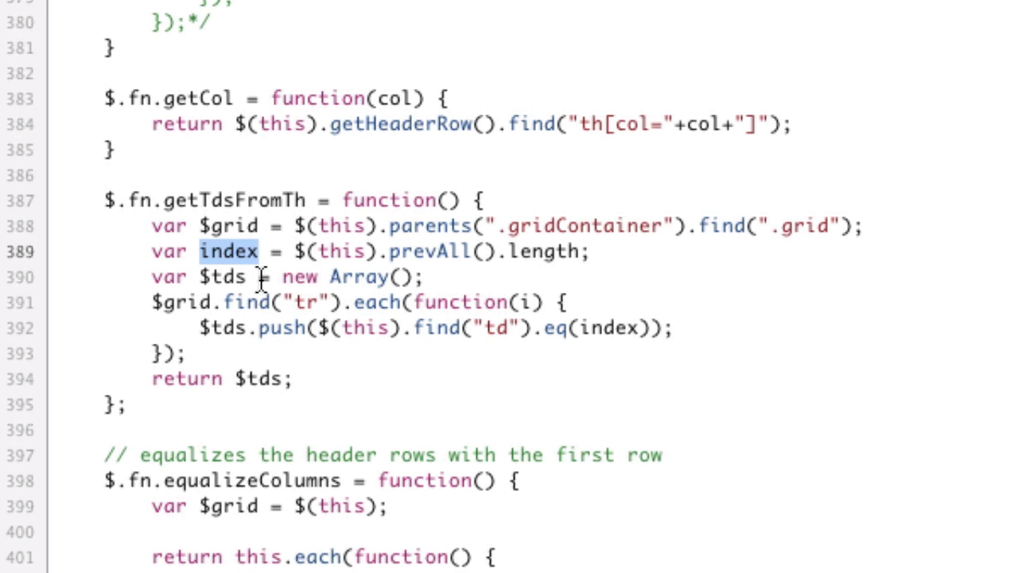
{"action": "mouse_move", "coordinate": [406, 277]}
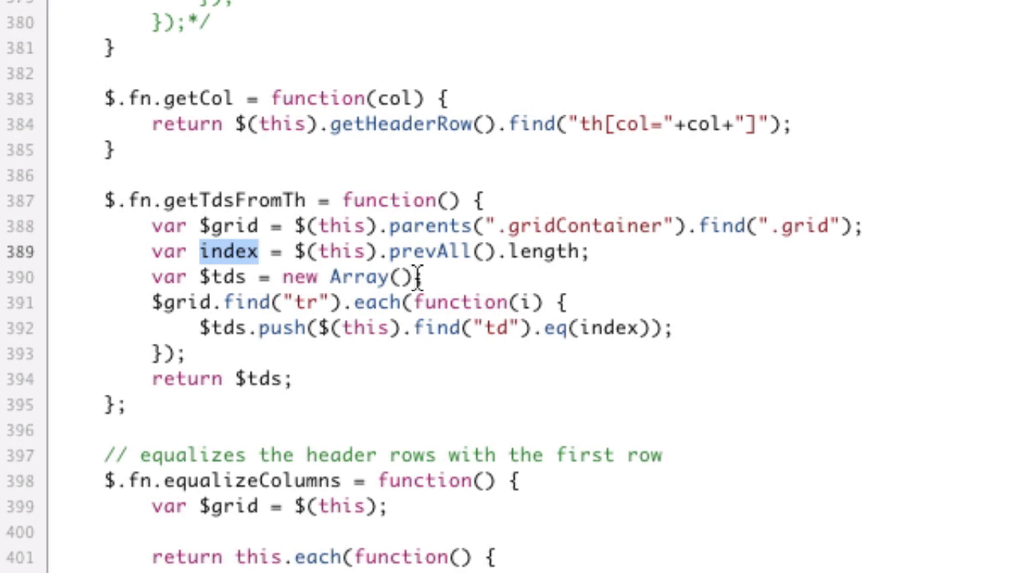
{"action": "double_click", "coordinate": [226, 277]}
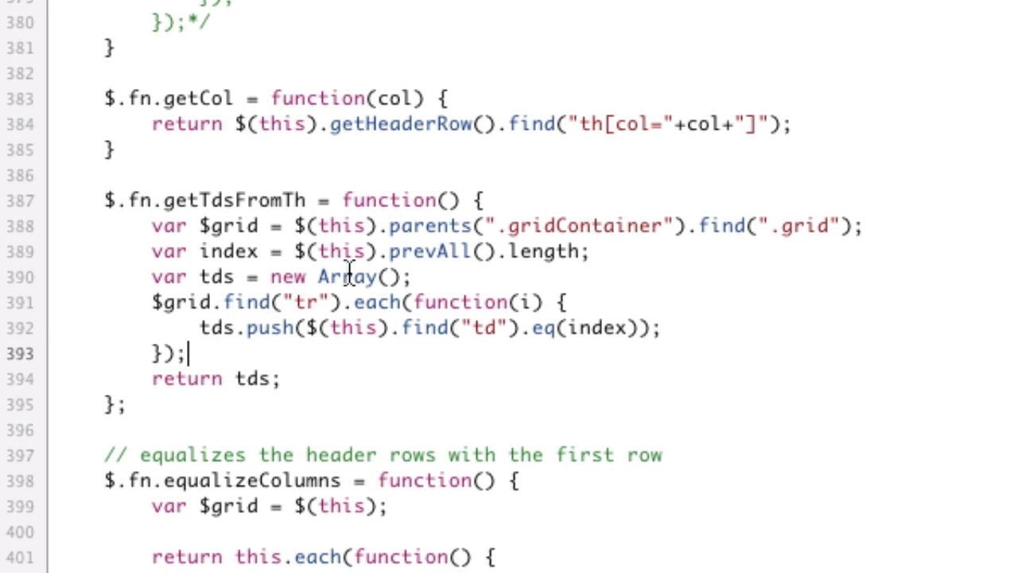
Add console.log(tds) below the getTdsFromTh call in setupInlineEditing
{"action": "scroll", "scroll_direction": "up", "scroll_amount": 3}
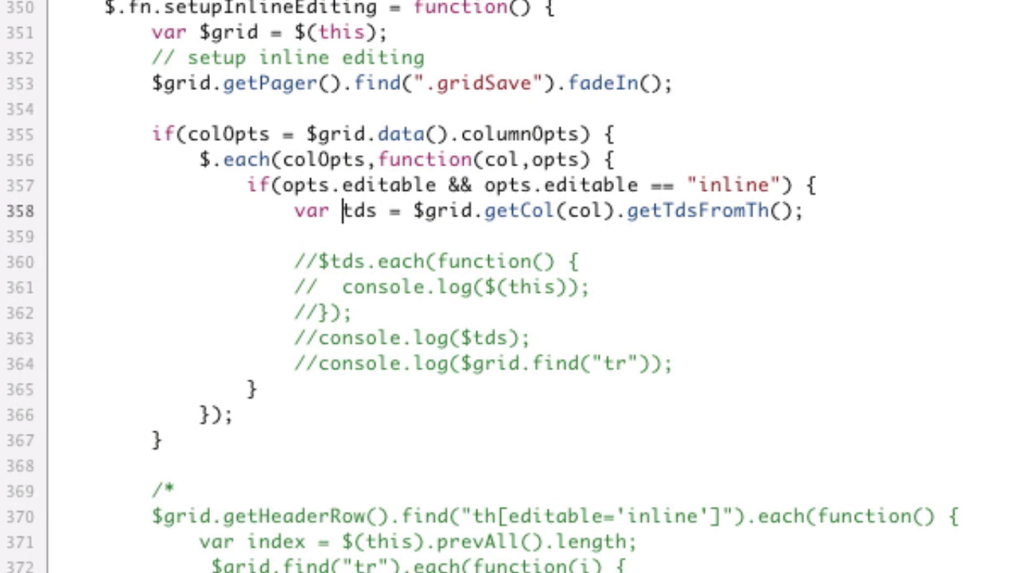
{"action": "type", "text": "cons"}
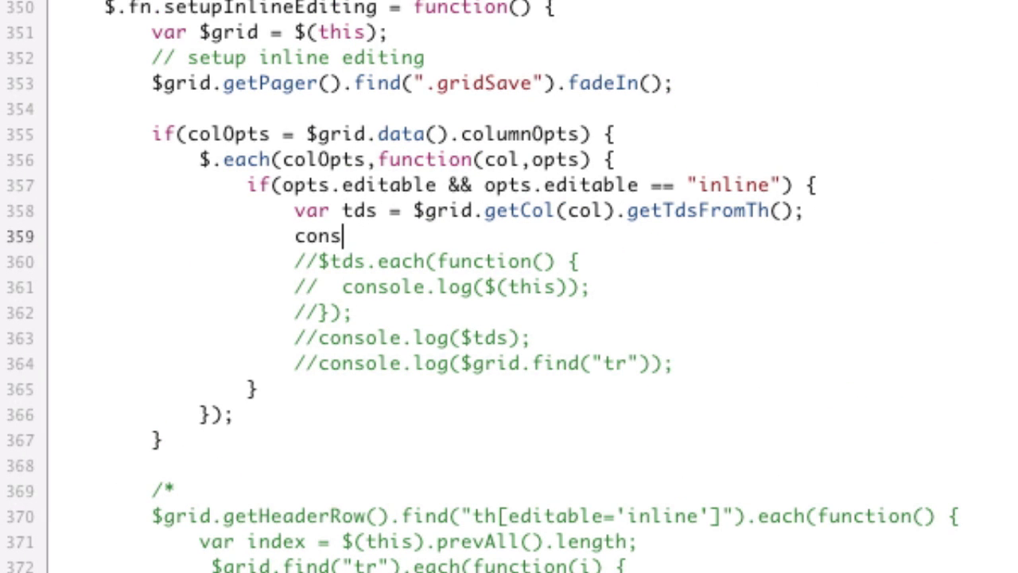
{"action": "type", "text": "ole.log(tds)"}
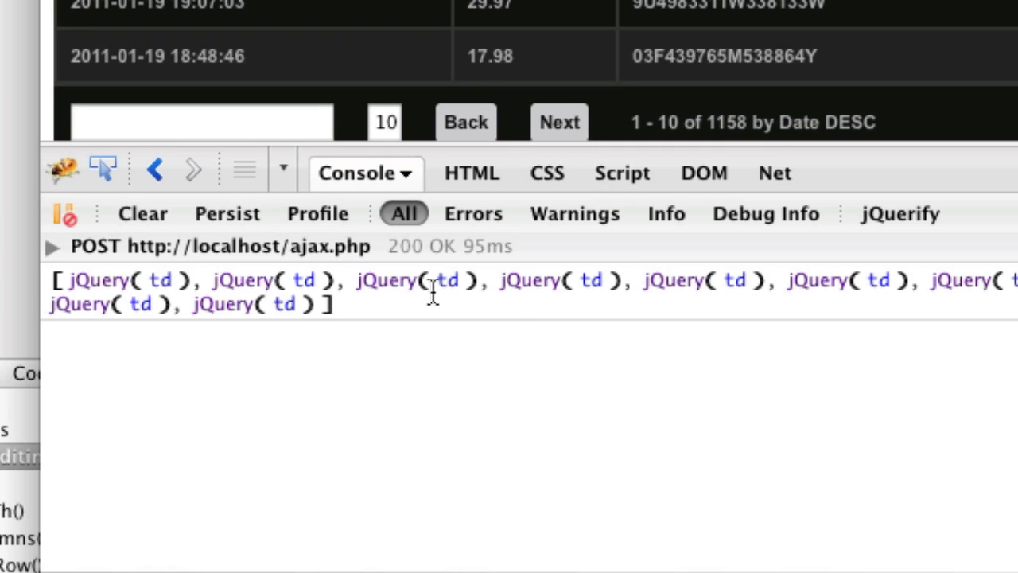
{"action": "mouse_move", "coordinate": [819, 280]}
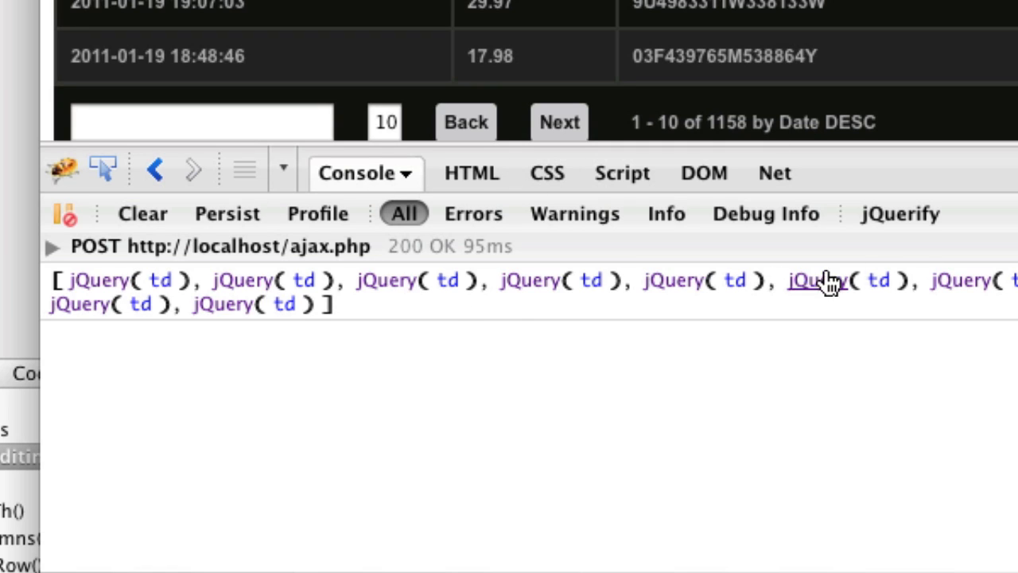
{"action": "mouse_move", "coordinate": [660, 294]}
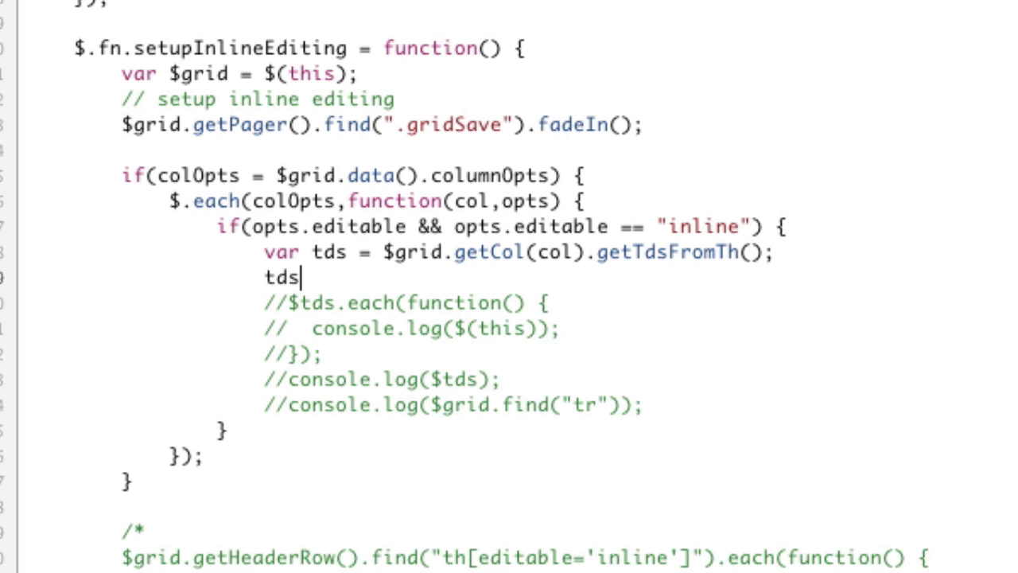
Chain .each onto getTdsFromTh() with a callback that logs $(this) for each cell
{"action": "key", "text": "Backspace"}
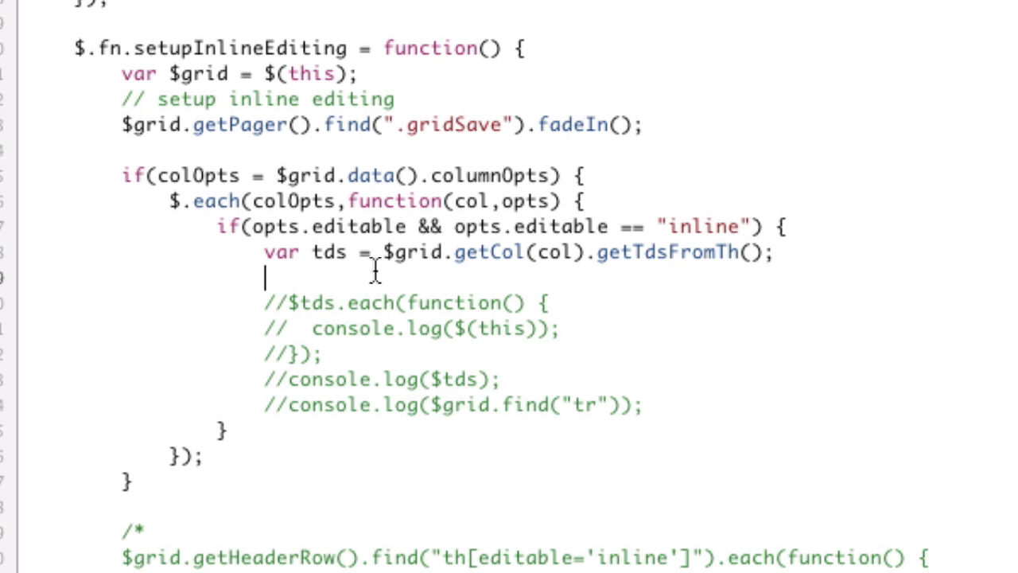
{"action": "key", "text": "Backspace"}
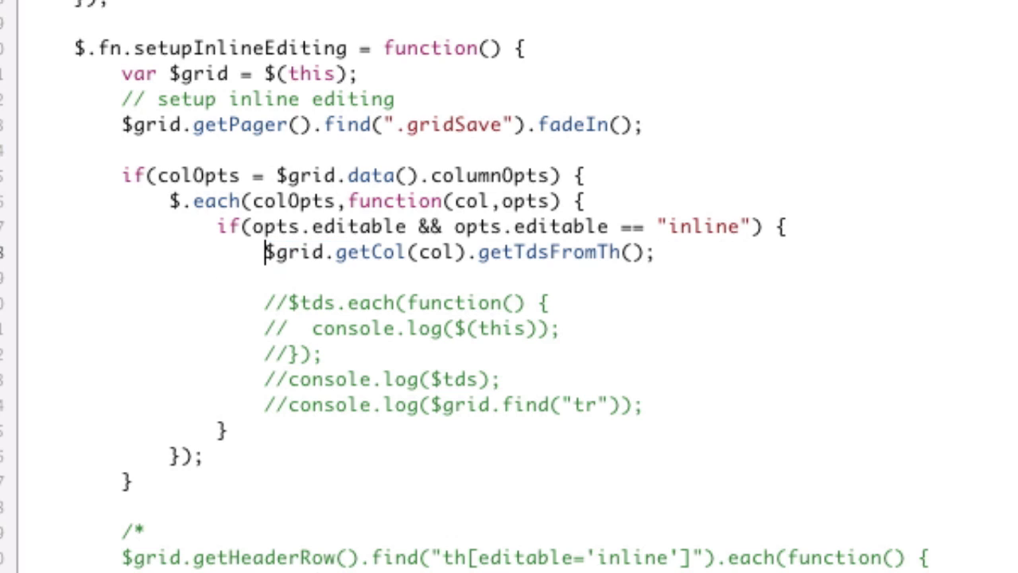
{"action": "type", "text": ".each(function() {"}
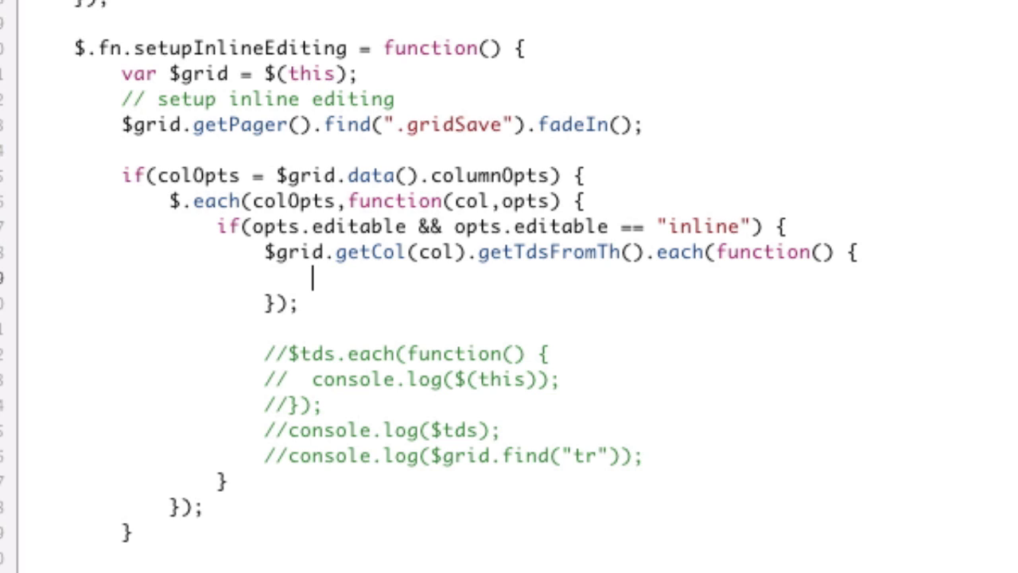
{"action": "type", "text": "console.lo"}
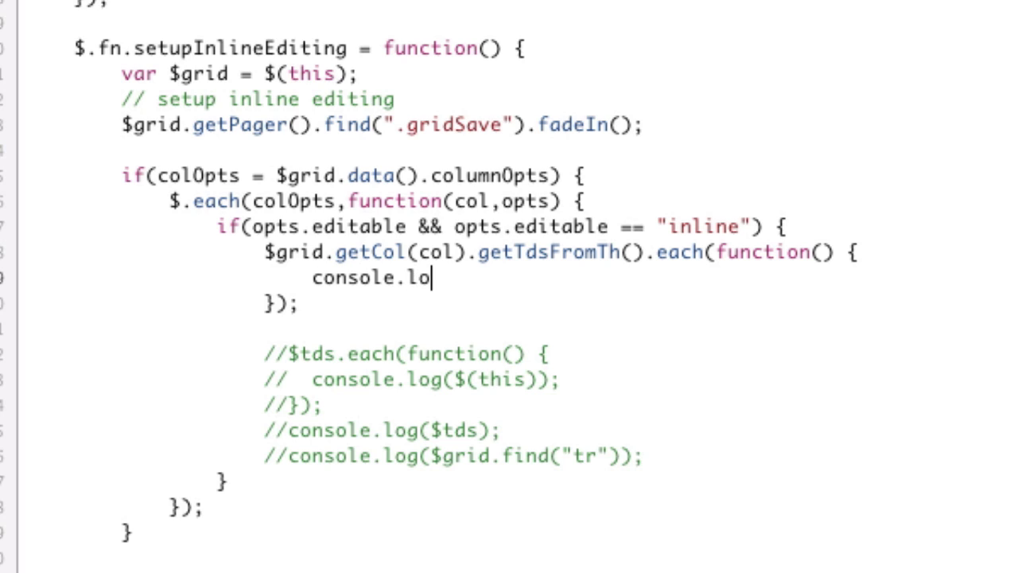
{"action": "type", "text": "g( $(this)"}
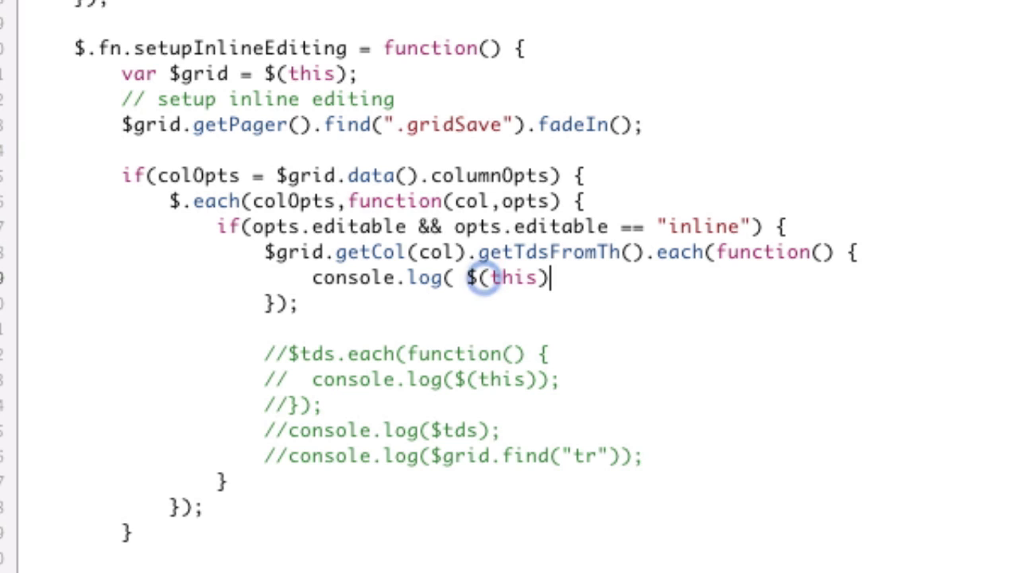
{"action": "type", "text": ")"}
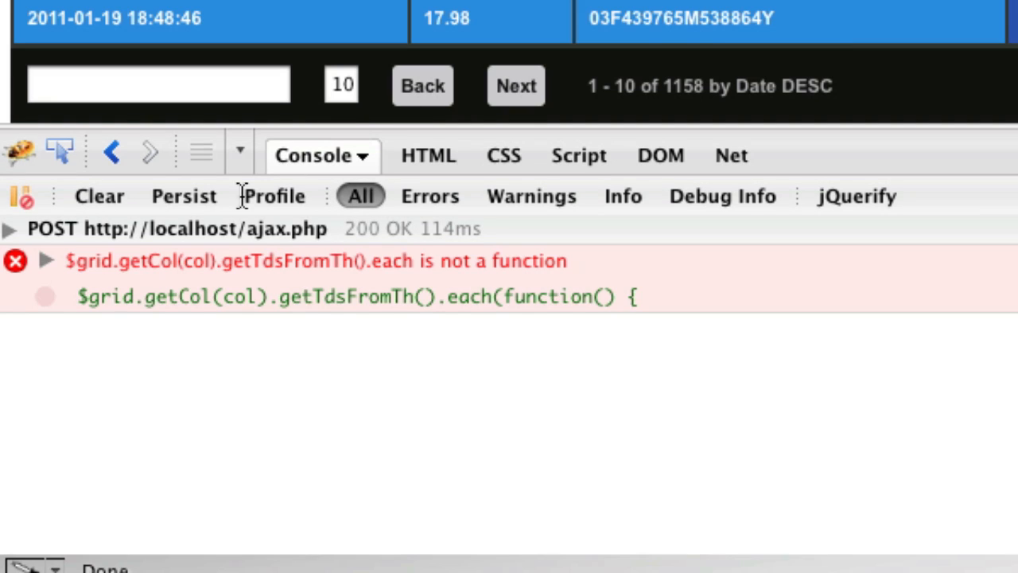
{"action": "mouse_move", "coordinate": [396, 261]}
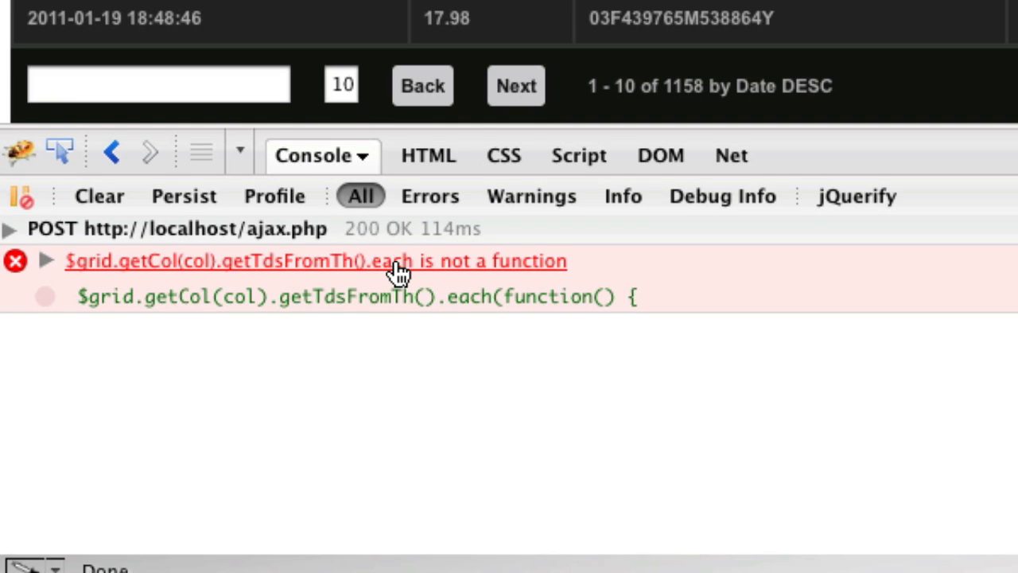
Read the 'each is not a function' error in the Firebug console
{"action": "left_click", "coordinate": [319, 261]}
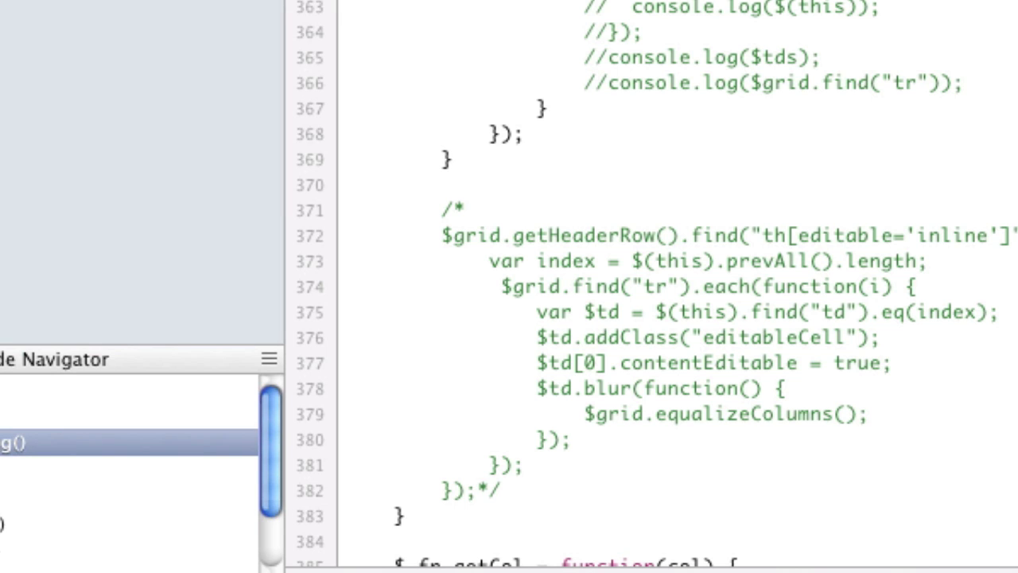
Store getTdsFromTh's result in var tds and add console.log(tds); below it
{"action": "scroll", "scroll_direction": "up", "scroll_amount": 3}
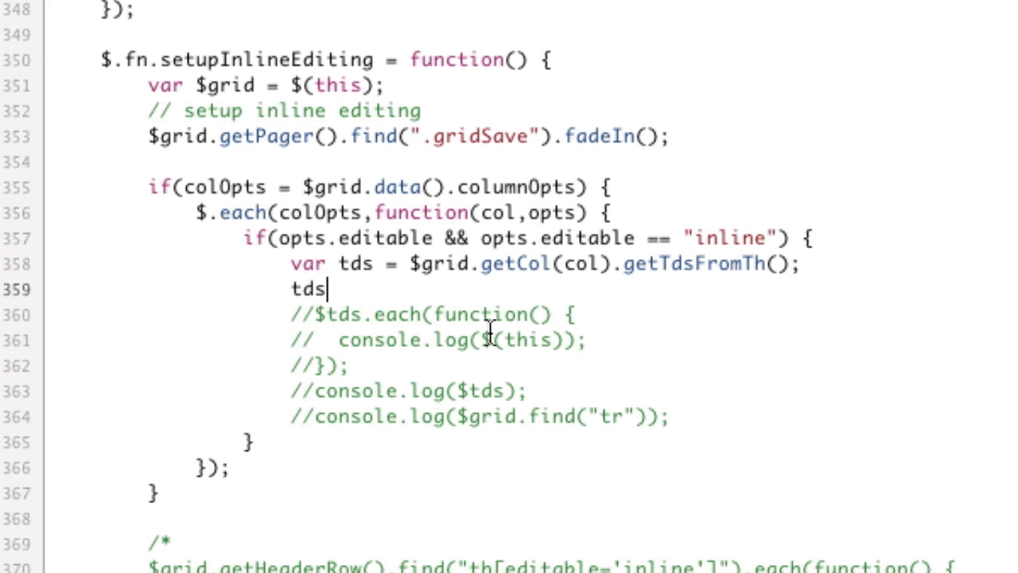
{"action": "type", "text": "console.log(tds);"}
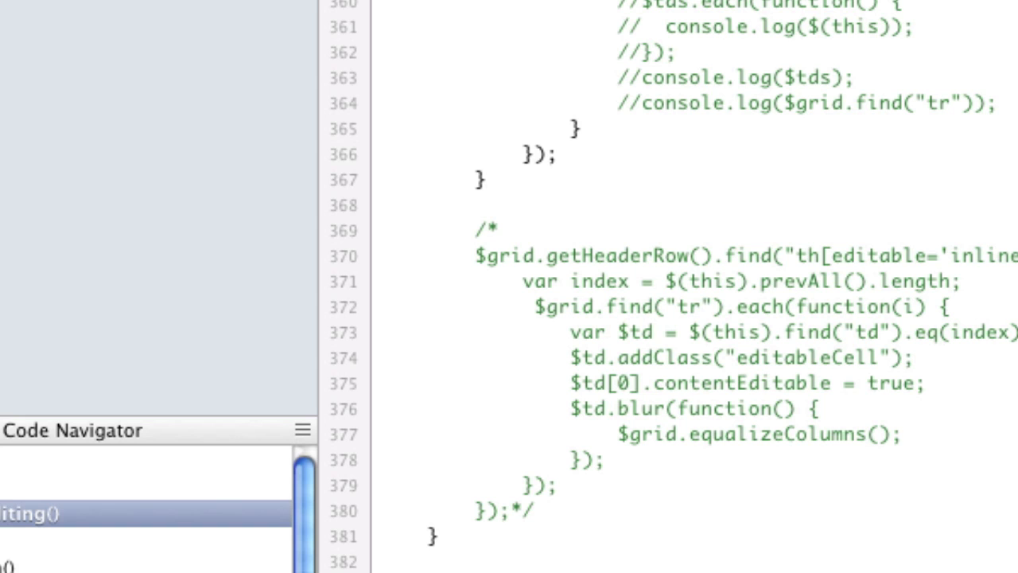
Add console.log($grid.find("tr")); to log the grid's table rows as well
{"action": "scroll", "scroll_direction": "up", "scroll_amount": 3}
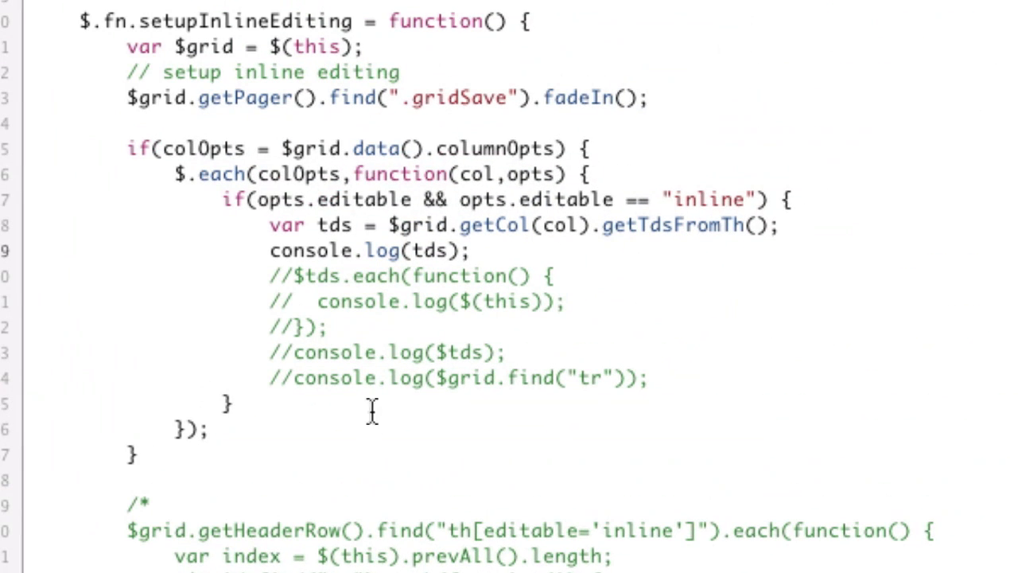
{"action": "type", "text": "c"}
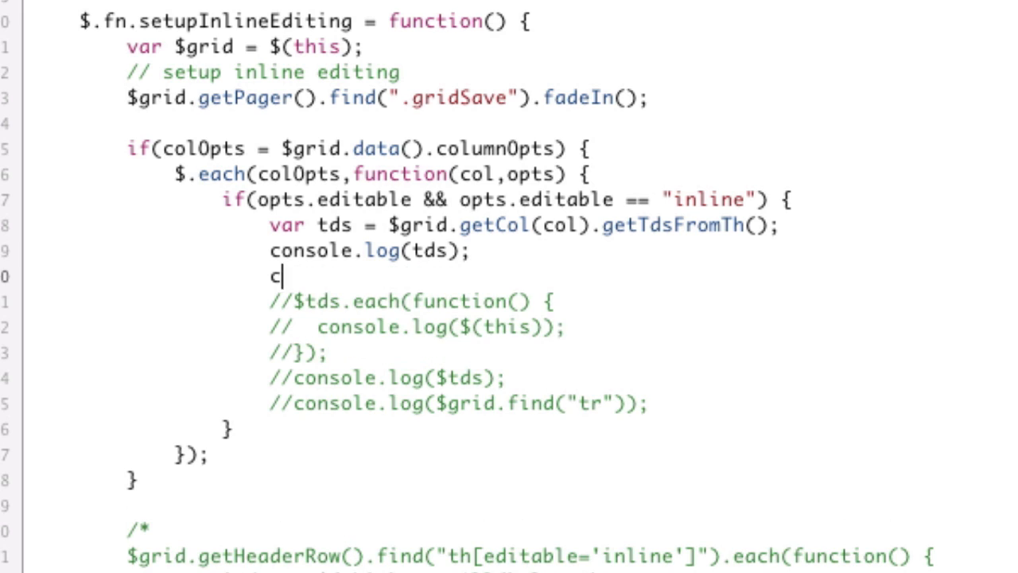
{"action": "key", "text": "Backspace"}
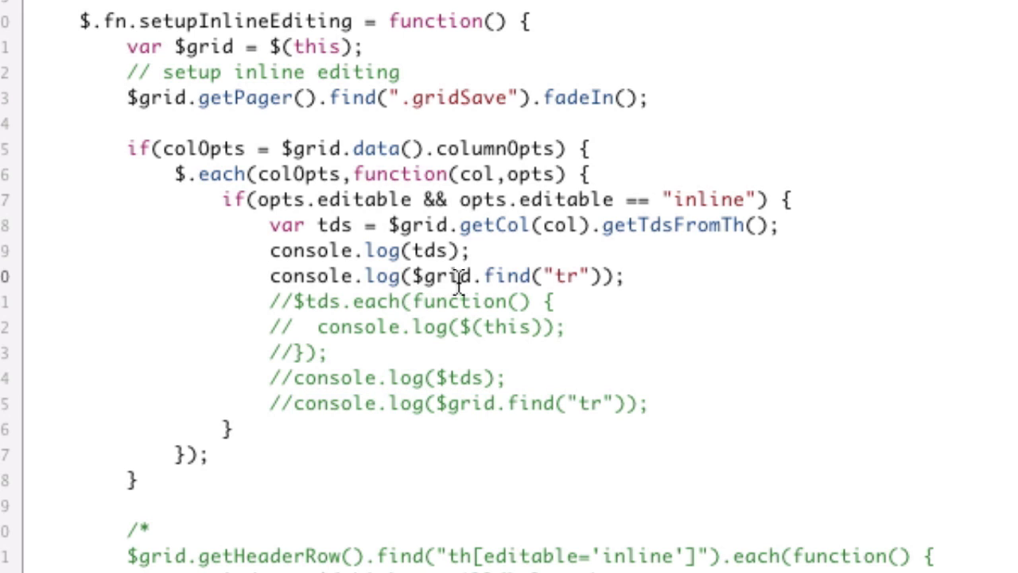
{"action": "double_click", "coordinate": [505, 277]}
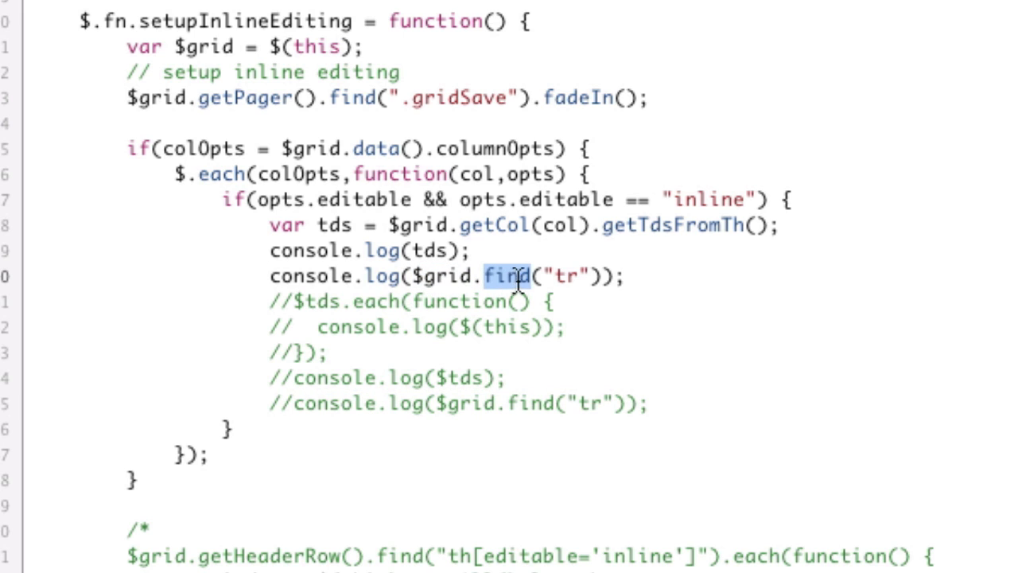
{"action": "left_click", "coordinate": [490, 277]}
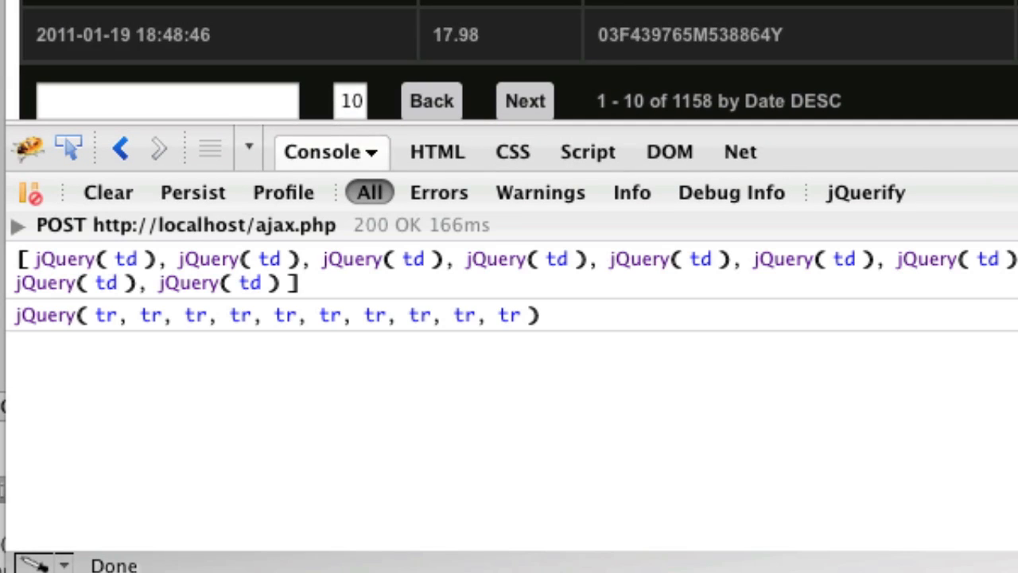
{"action": "mouse_move", "coordinate": [460, 321]}
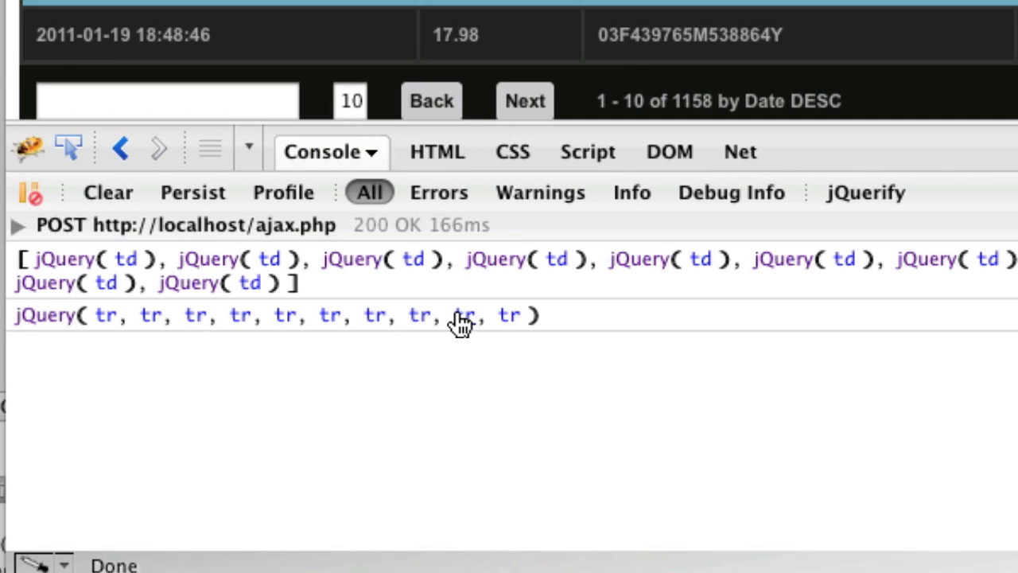
{"action": "mouse_move", "coordinate": [274, 299]}
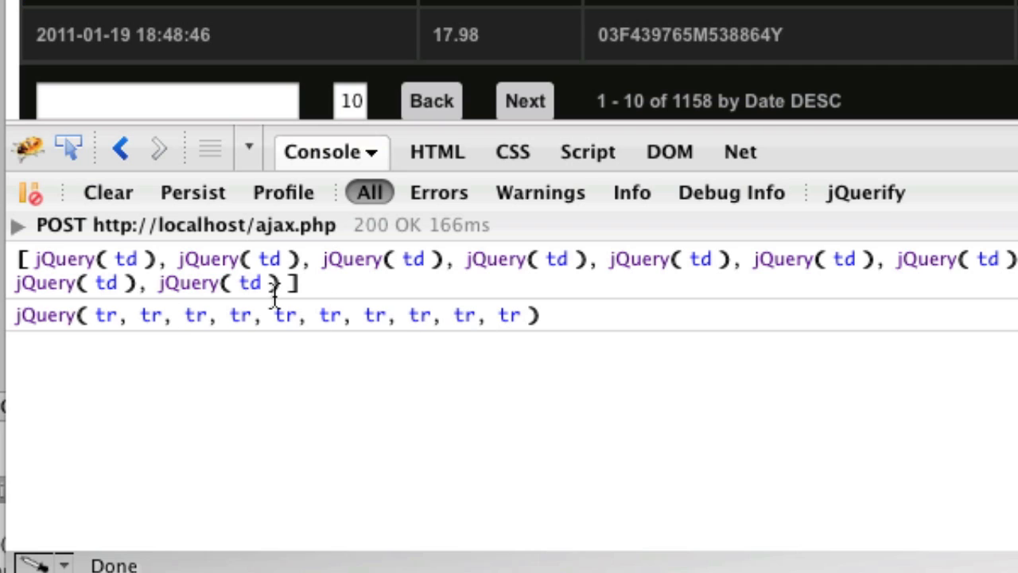
{"action": "mouse_move", "coordinate": [147, 271]}
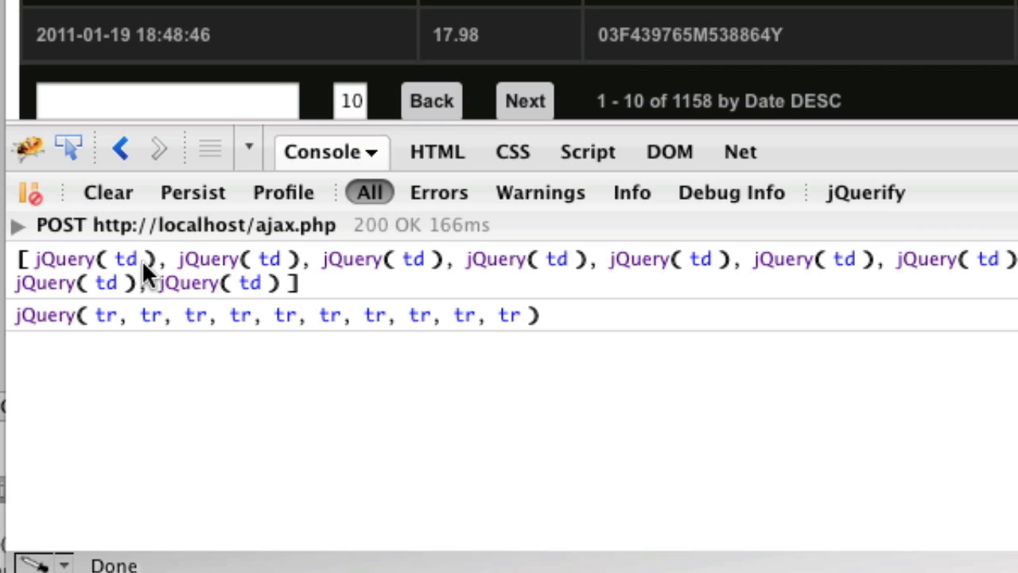
{"action": "mouse_move", "coordinate": [271, 274]}
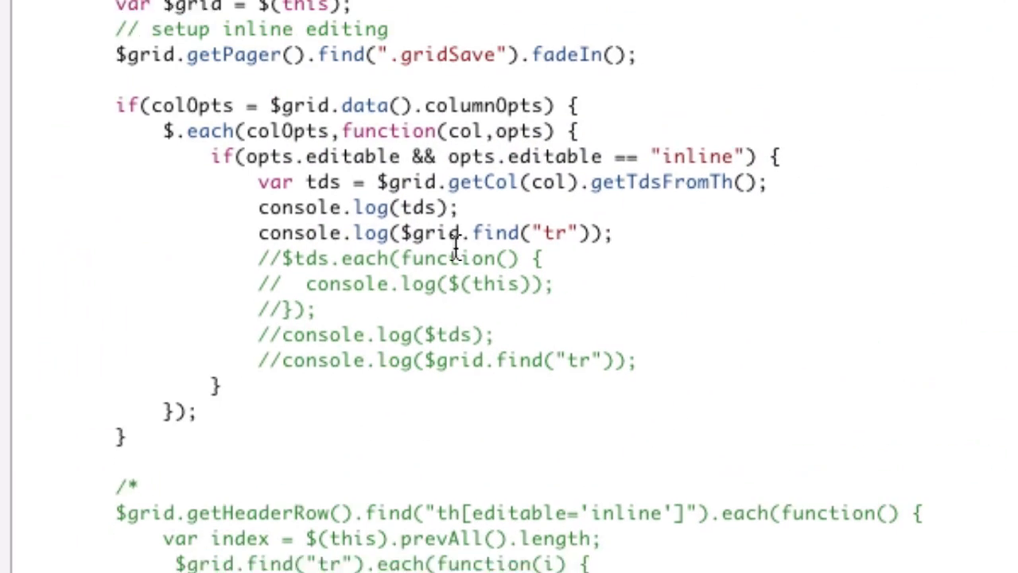
Initialise $tds as an empty jQuery object $() instead of new Array() in getTdsFromTh
{"action": "scroll", "scroll_direction": "down", "scroll_amount": 3}
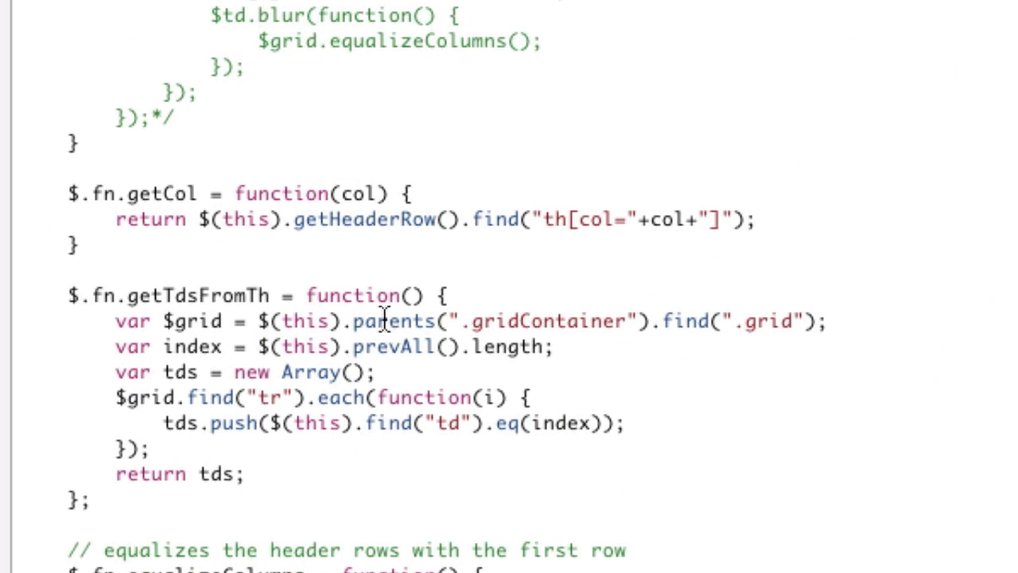
{"action": "scroll", "scroll_direction": "down", "scroll_amount": 3}
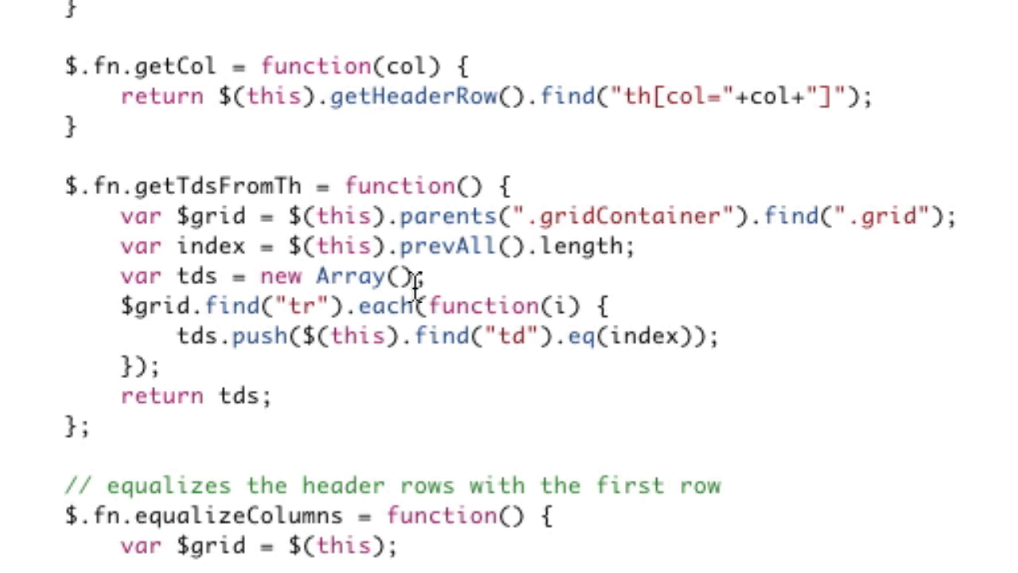
{"action": "double_click", "coordinate": [334, 277]}
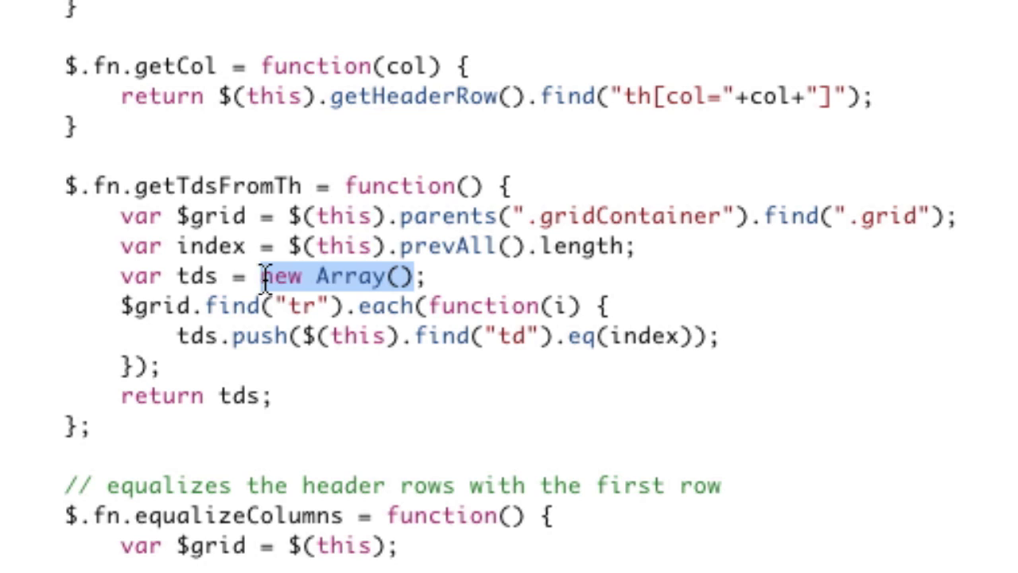
{"action": "type", "text": "$()"}
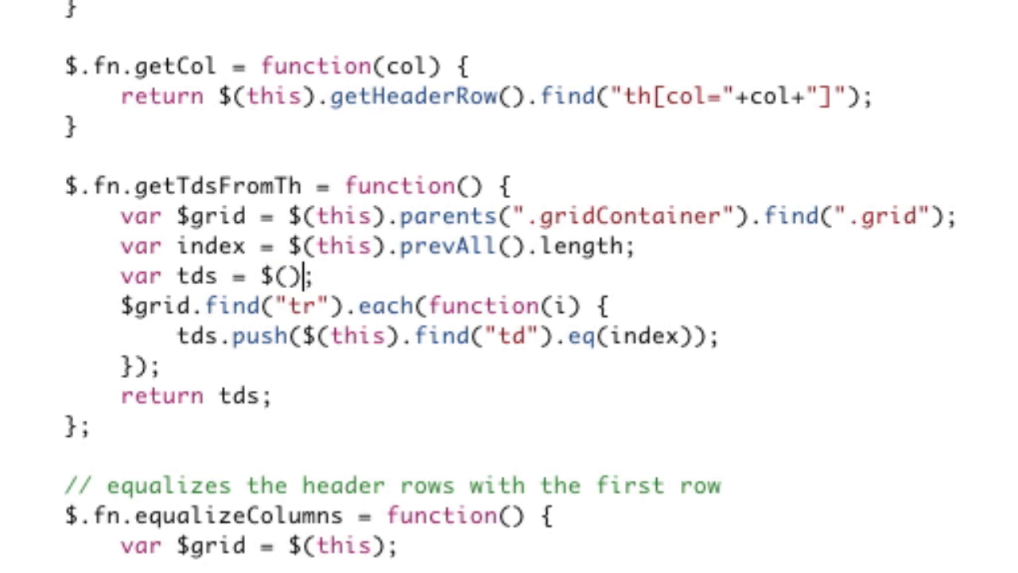
{"action": "left_click", "coordinate": [172, 277]}
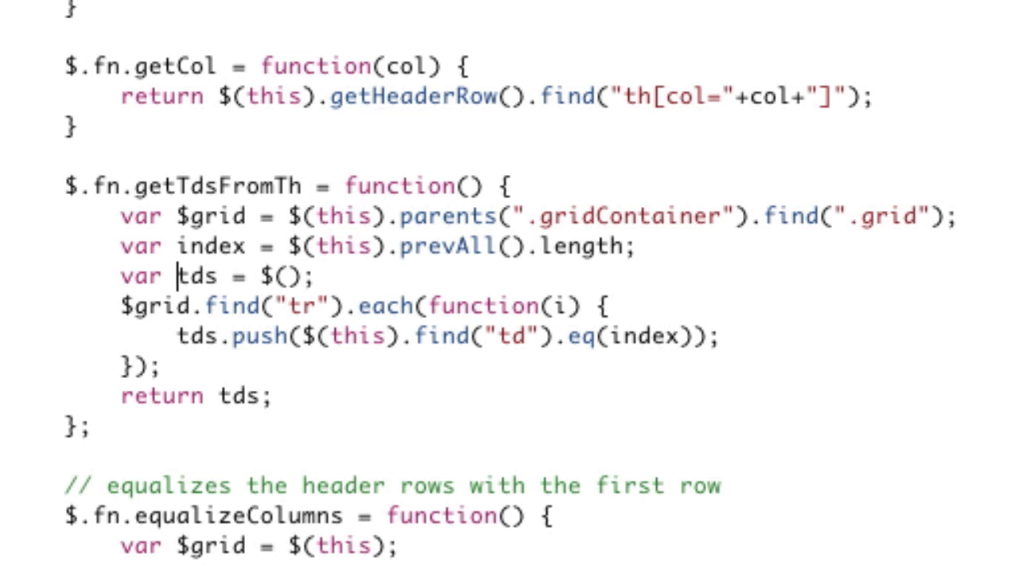
{"action": "type", "text": "$"}
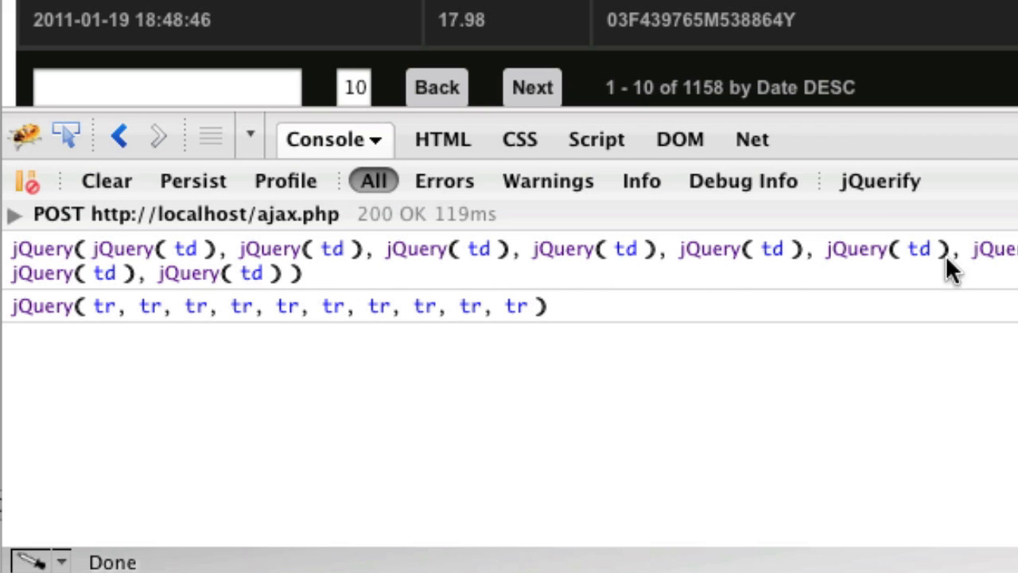
{"action": "mouse_move", "coordinate": [390, 329]}
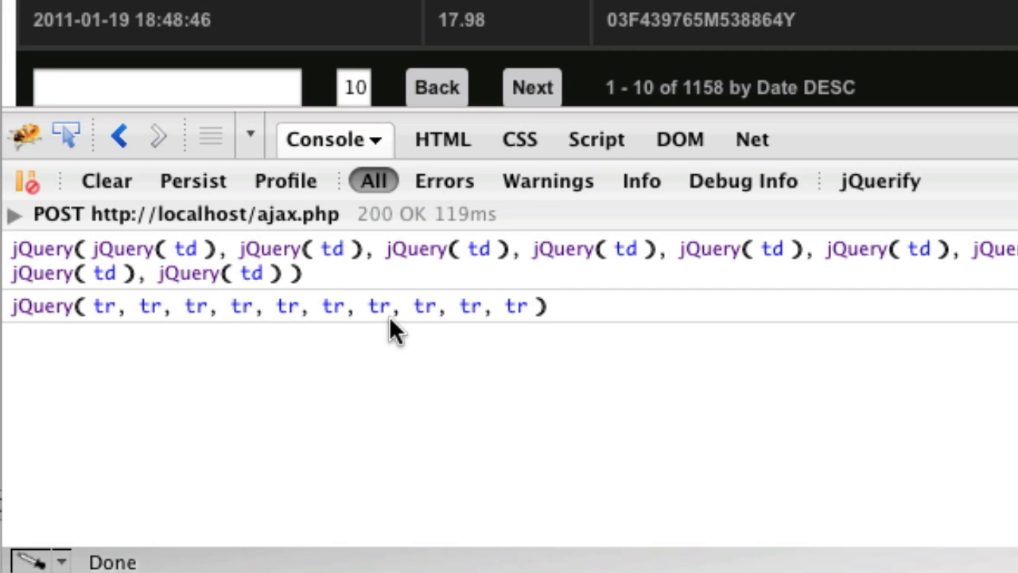
{"action": "mouse_move", "coordinate": [992, 223]}
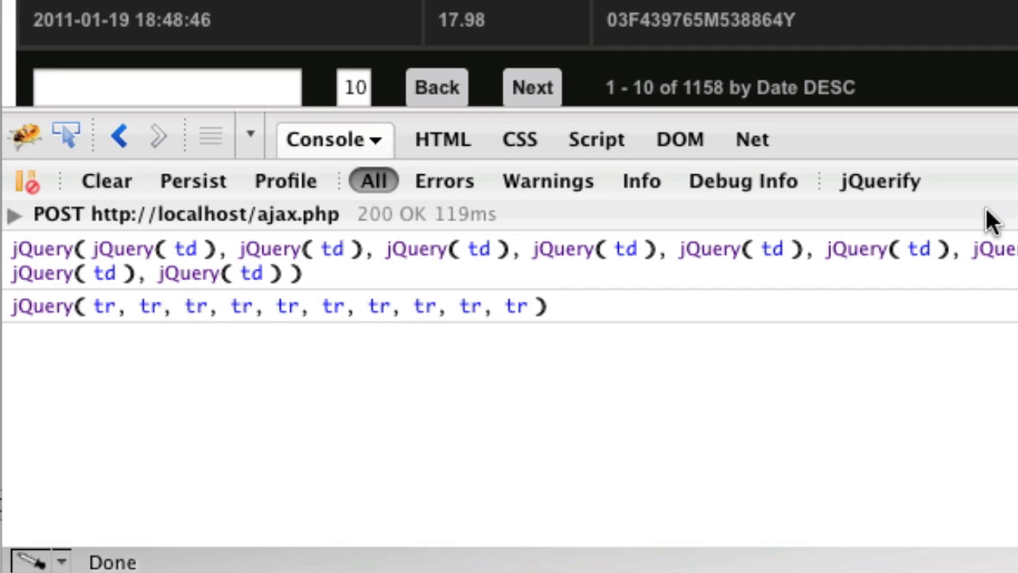
{"action": "mouse_move", "coordinate": [840, 251]}
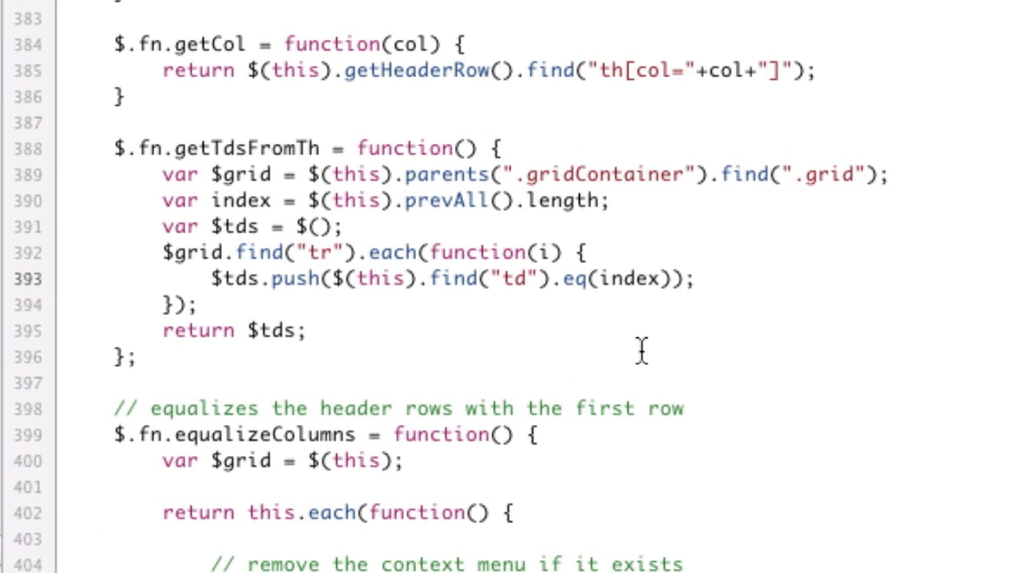
Append [0] after .eq(index) so getTdsFromTh pushes raw td DOM elements
{"action": "type", "text": "[0]"}
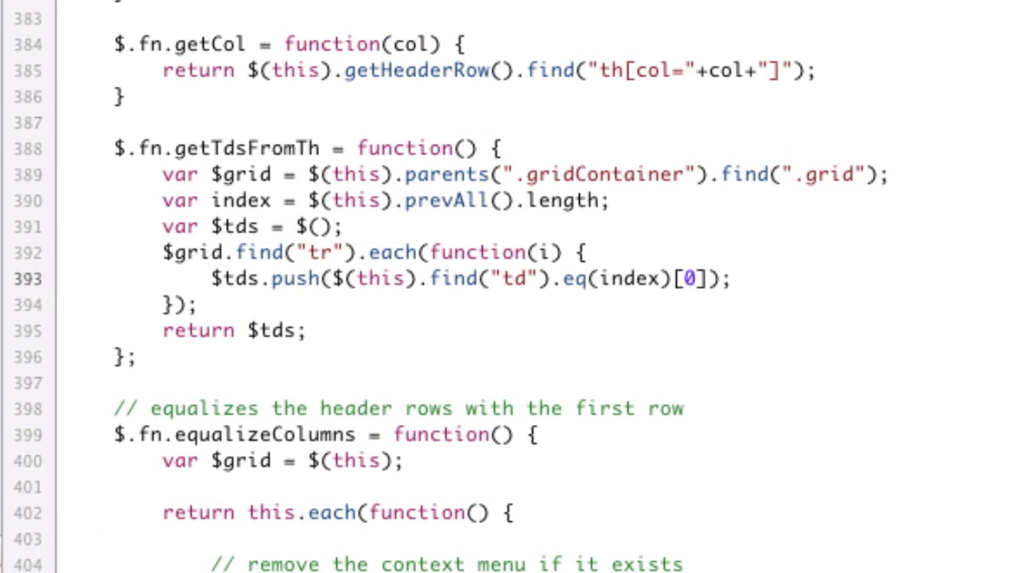
{"action": "left_click", "coordinate": [708, 279]}
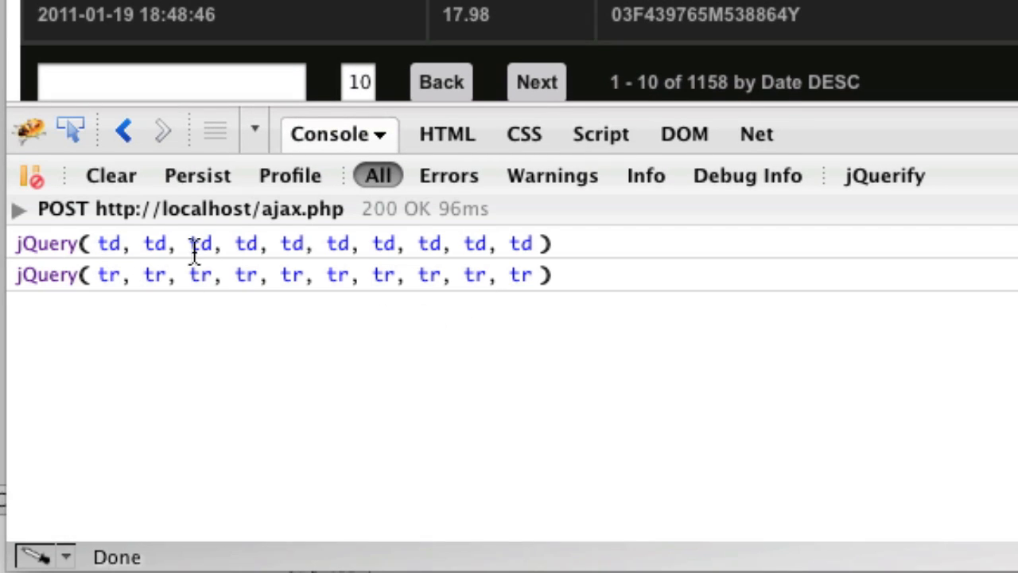
{"action": "mouse_move", "coordinate": [110, 243]}
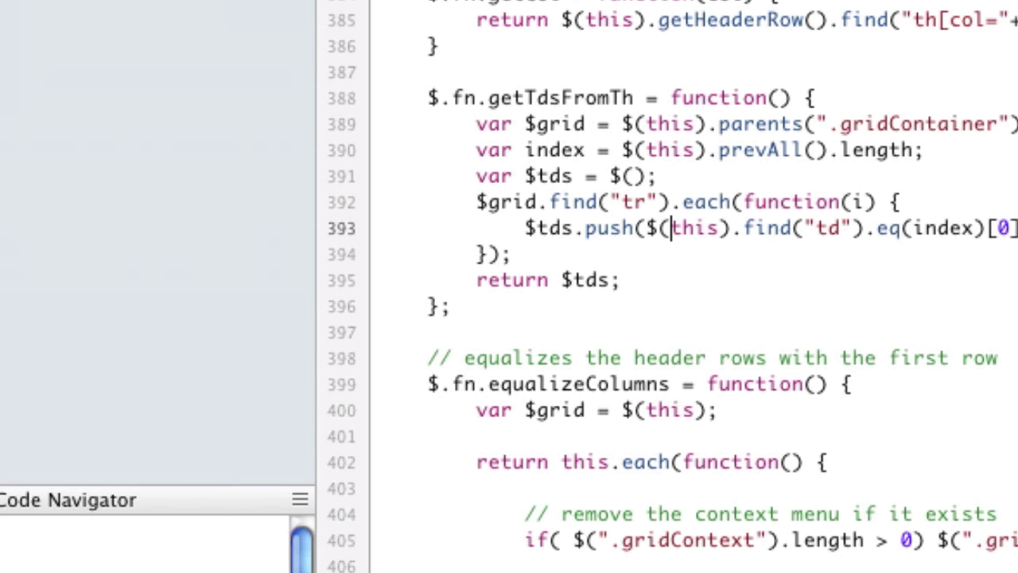
Replace the two console logs with $tds.each(function() { console.log($(this)); });
{"action": "scroll", "scroll_direction": "up", "scroll_amount": 3}
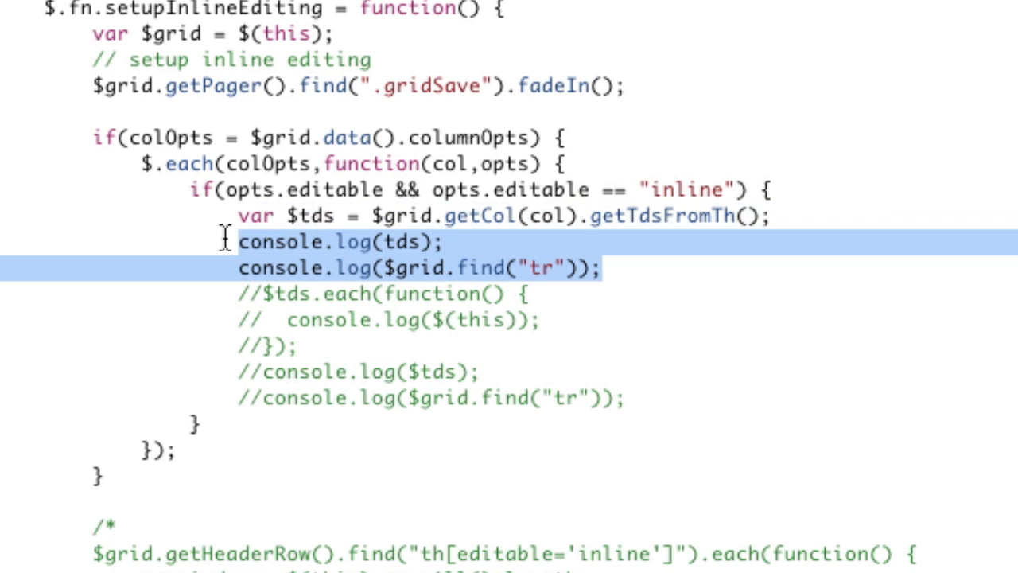
{"action": "type", "text": "$tds.each"}
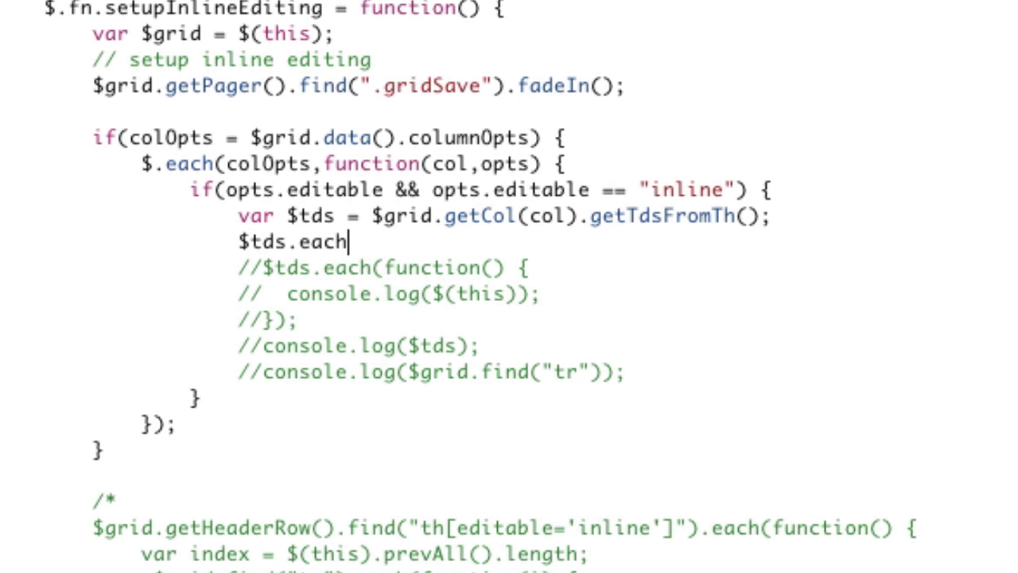
{"action": "type", "text": "(function() {"}
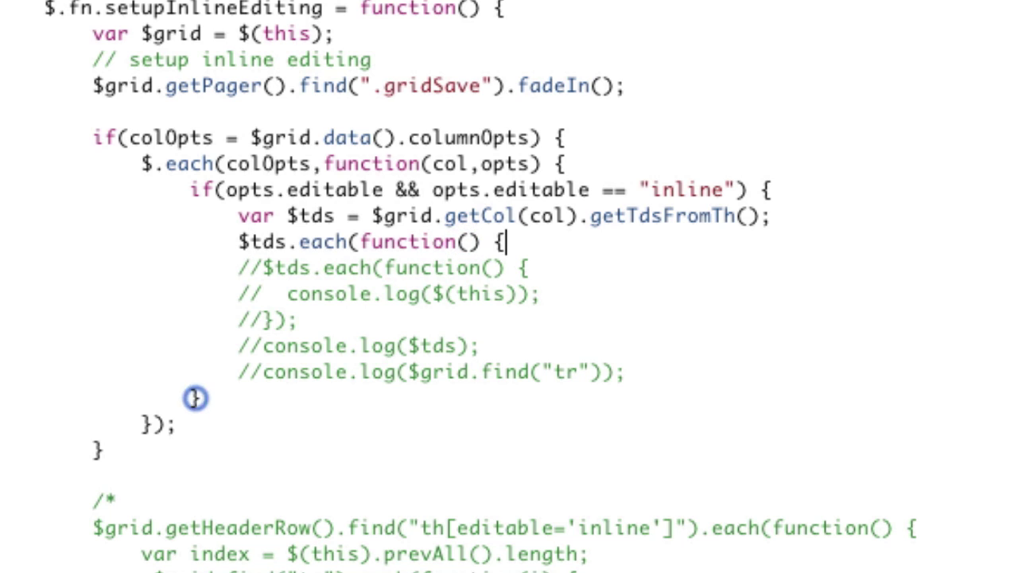
{"action": "type", "text": "conso"}
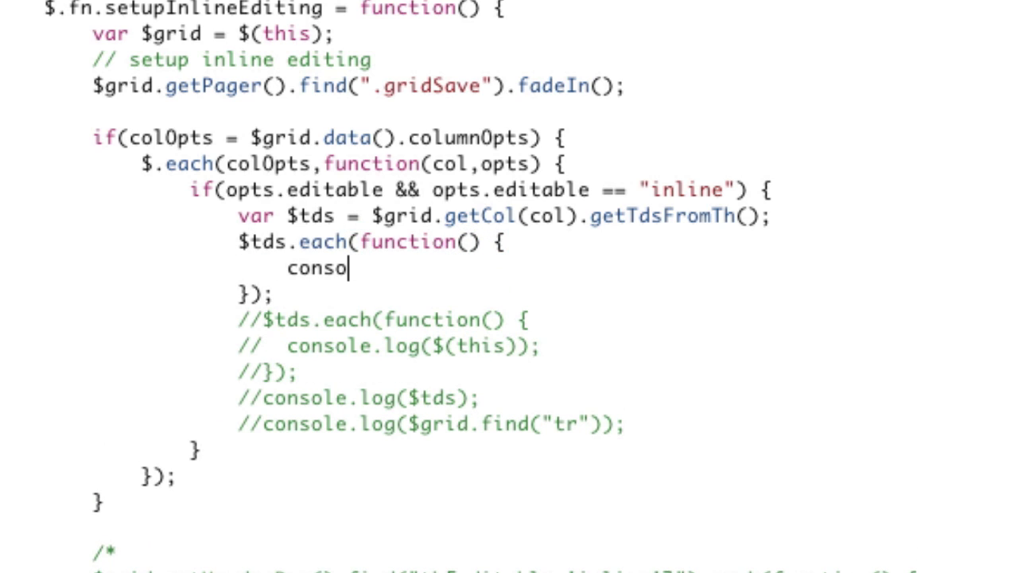
{"action": "type", "text": "le.log($("}
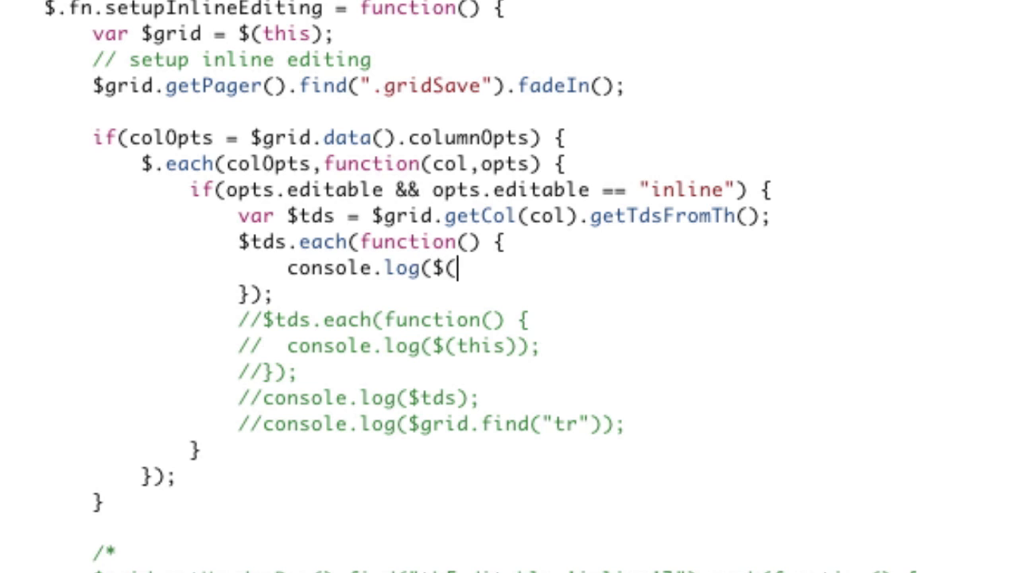
{"action": "type", "text": "this));"}
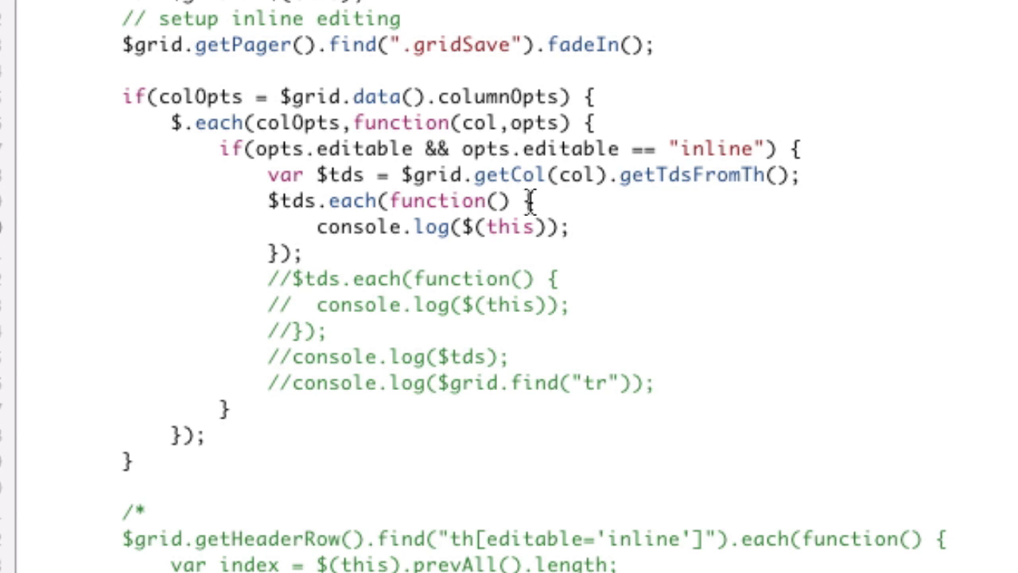
{"action": "mouse_move", "coordinate": [366, 262]}
{"action": "type", "text": "$"}
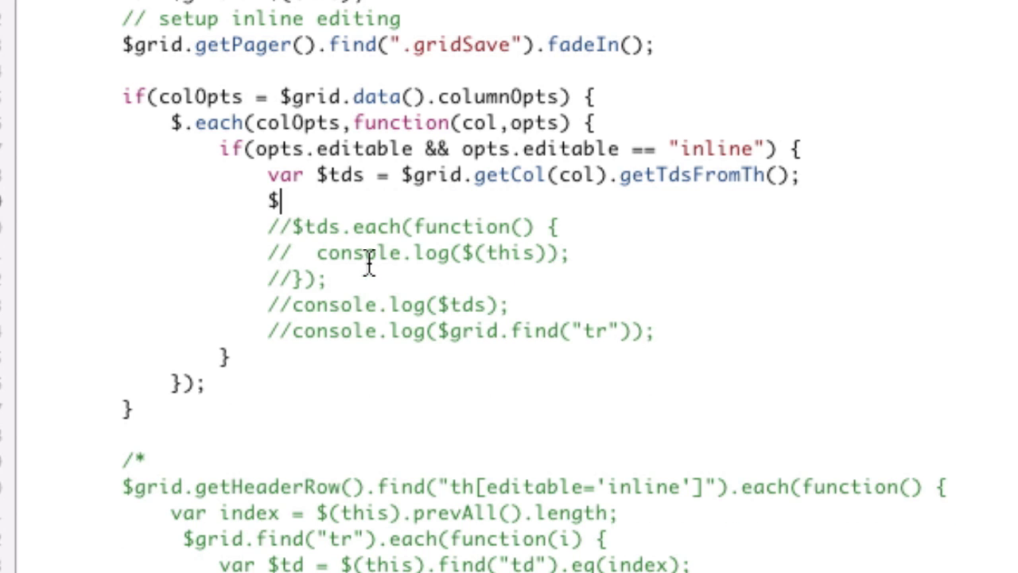
Drop the each loop and log the plain tds array with console.log(tds);
{"action": "scroll", "scroll_direction": "down", "scroll_amount": 3}
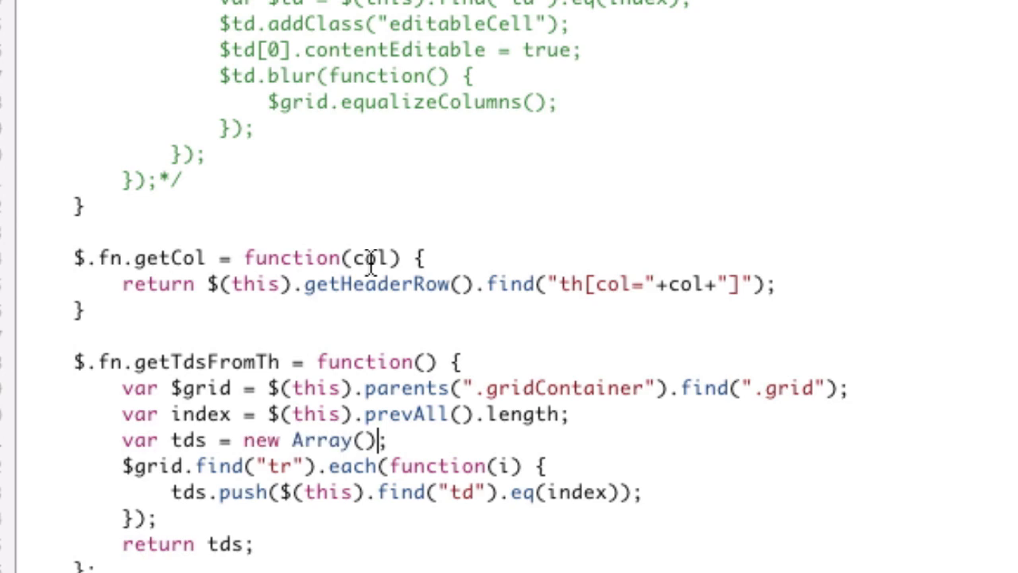
{"action": "scroll", "scroll_direction": "down", "scroll_amount": 3}
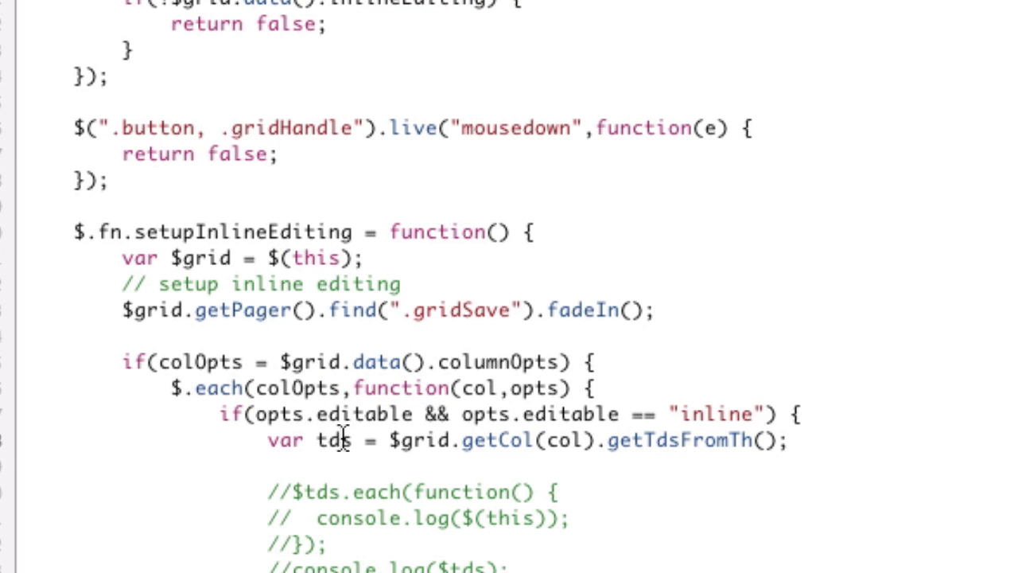
{"action": "type", "text": "console."}
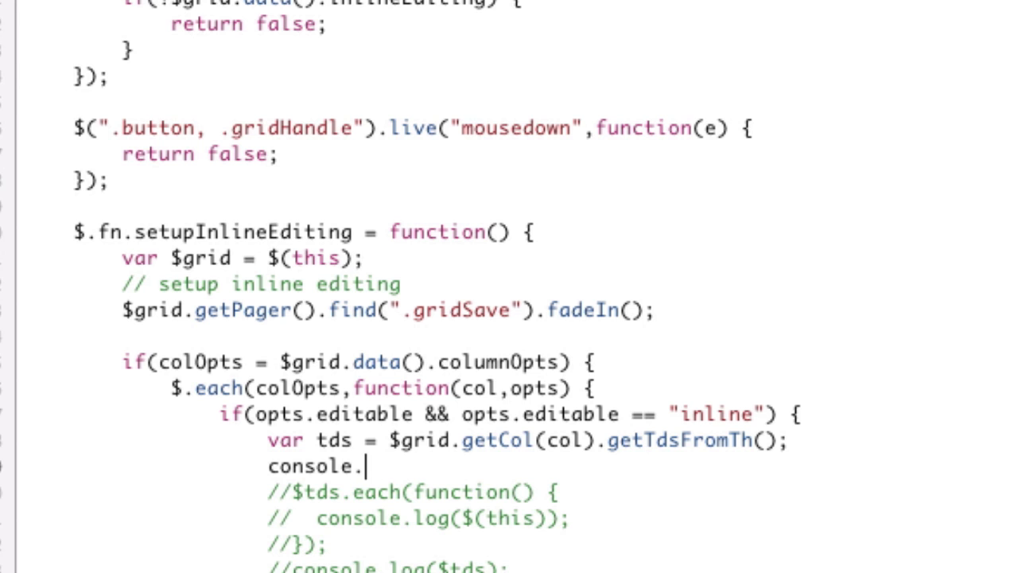
{"action": "type", "text": "log(tds);"}
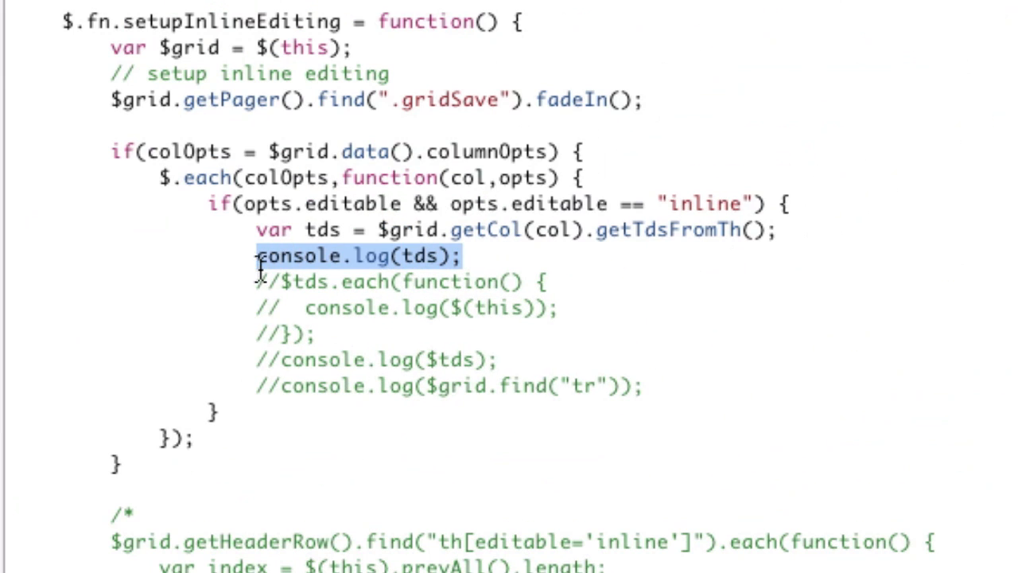
Write $.each(tds, function(el…) { console.log(elm); }); in place of the tds log
{"action": "type", "text": "$.each"}
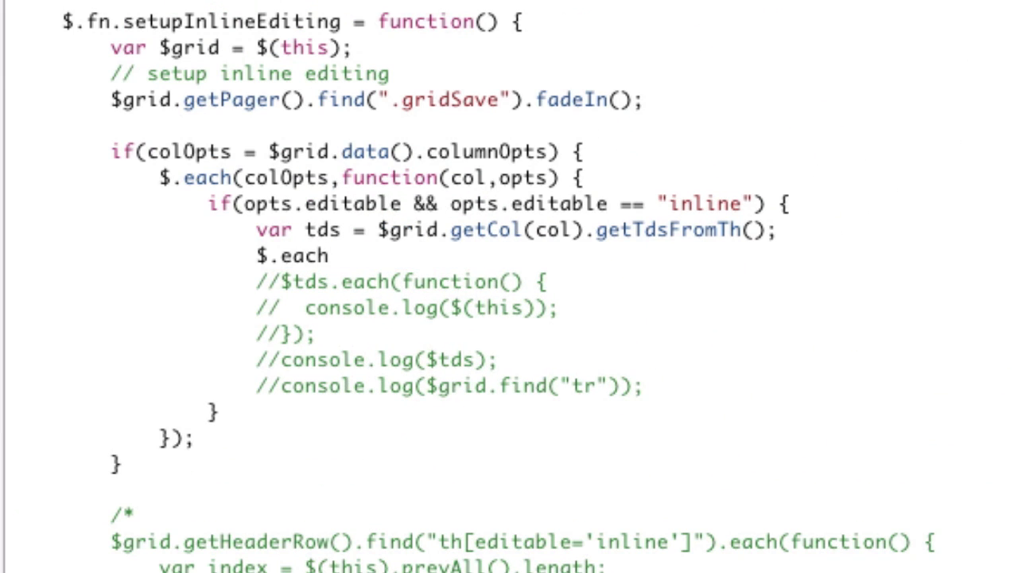
{"action": "type", "text": "("}
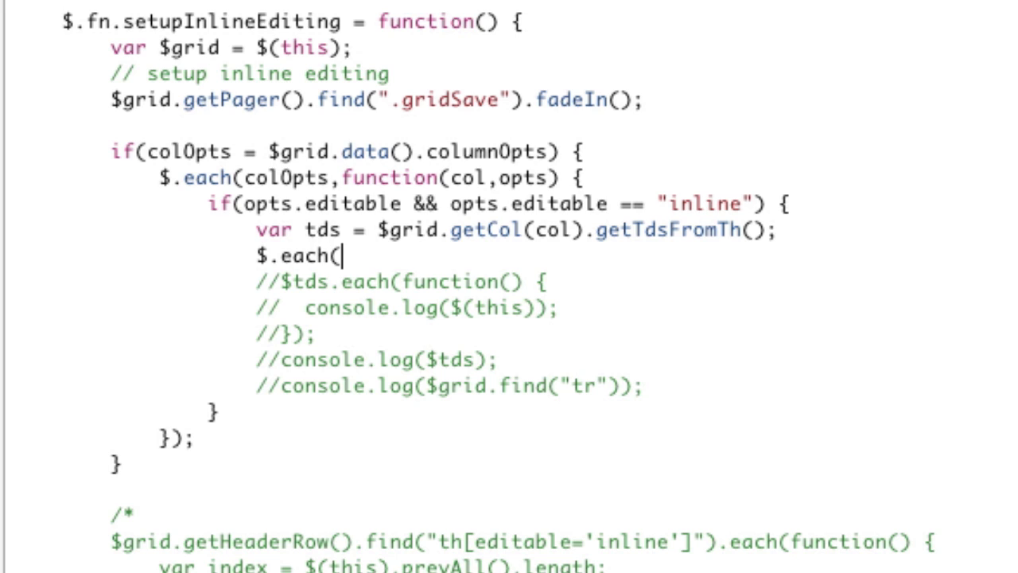
{"action": "type", "text": "tds,"}
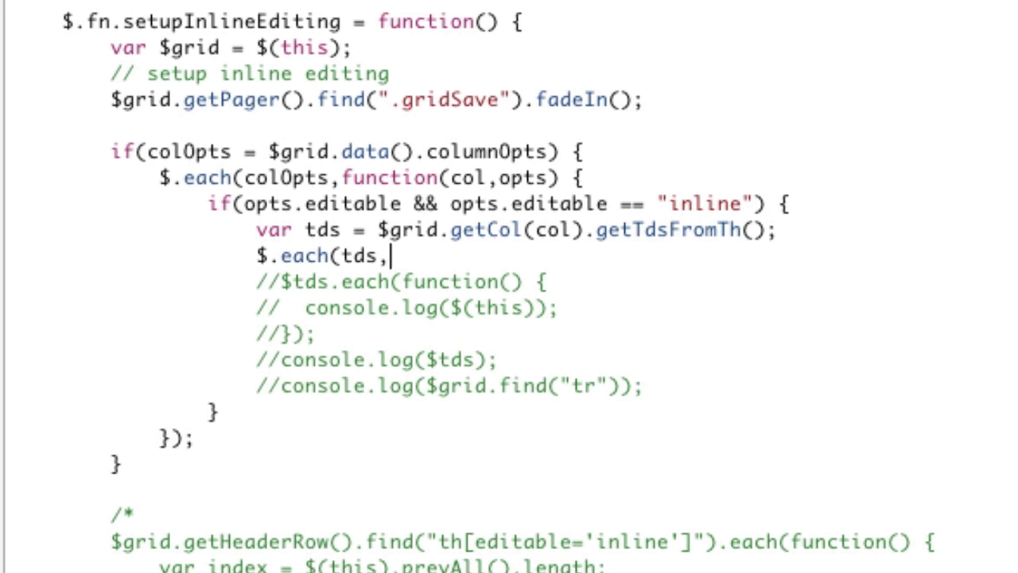
{"action": "type", "text": "function("}
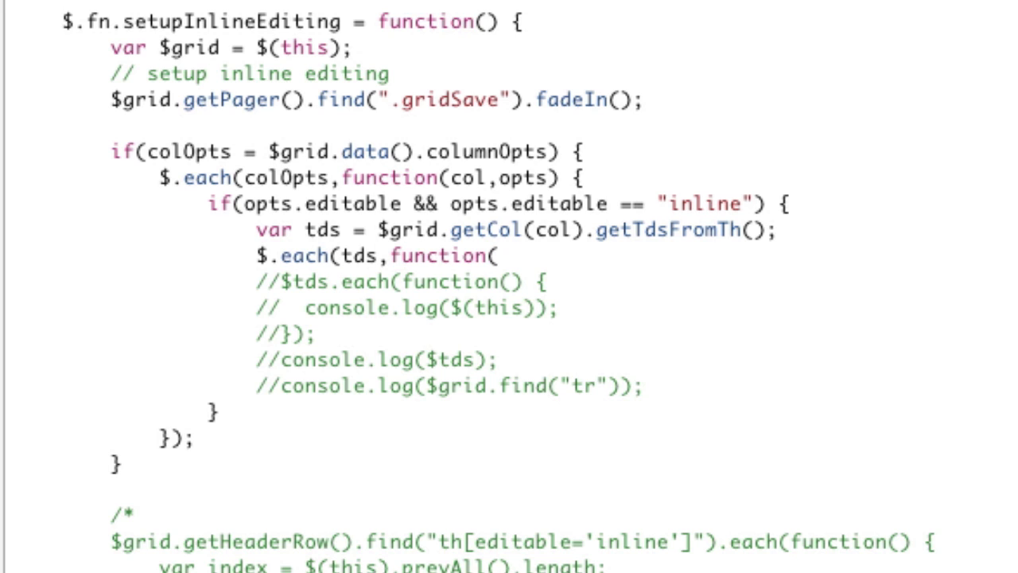
{"action": "type", "text": "elm) {"}
{"action": "type", "text": "}"}
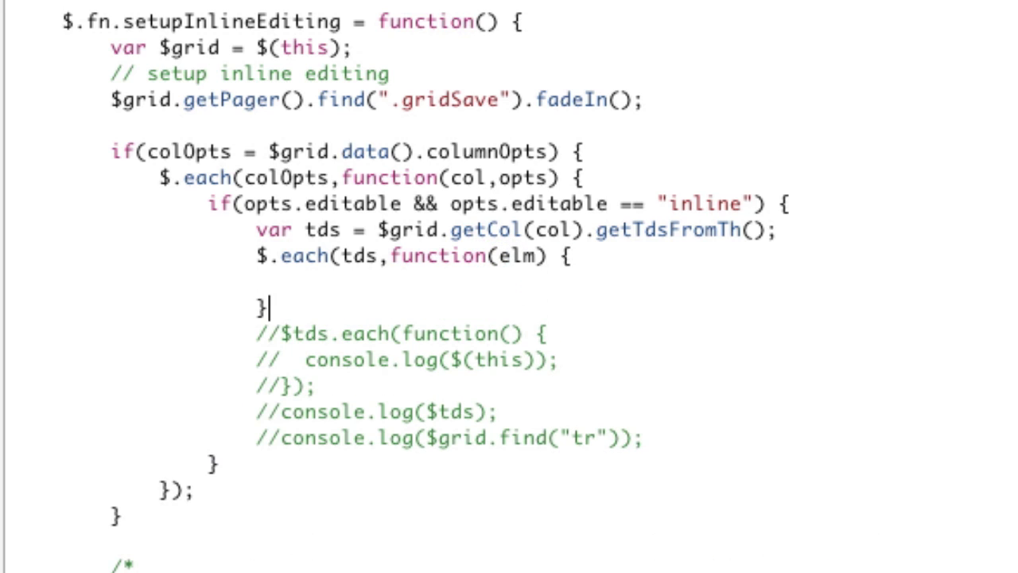
{"action": "type", "text": "console.l"}
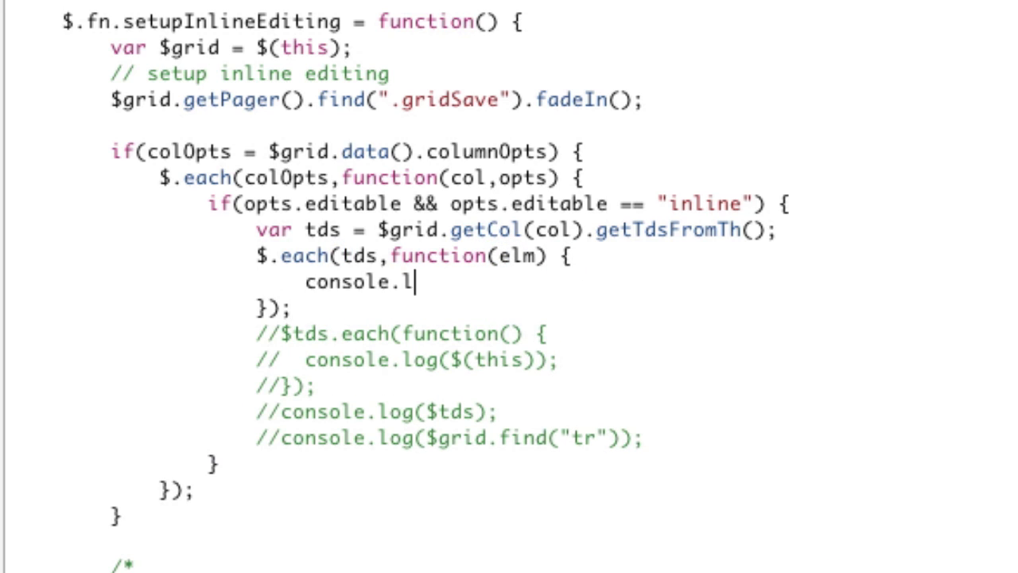
{"action": "type", "text": "og(elm);"}
{"action": "left_click", "coordinate": [414, 254]}
{"action": "type", "text": "i,"}
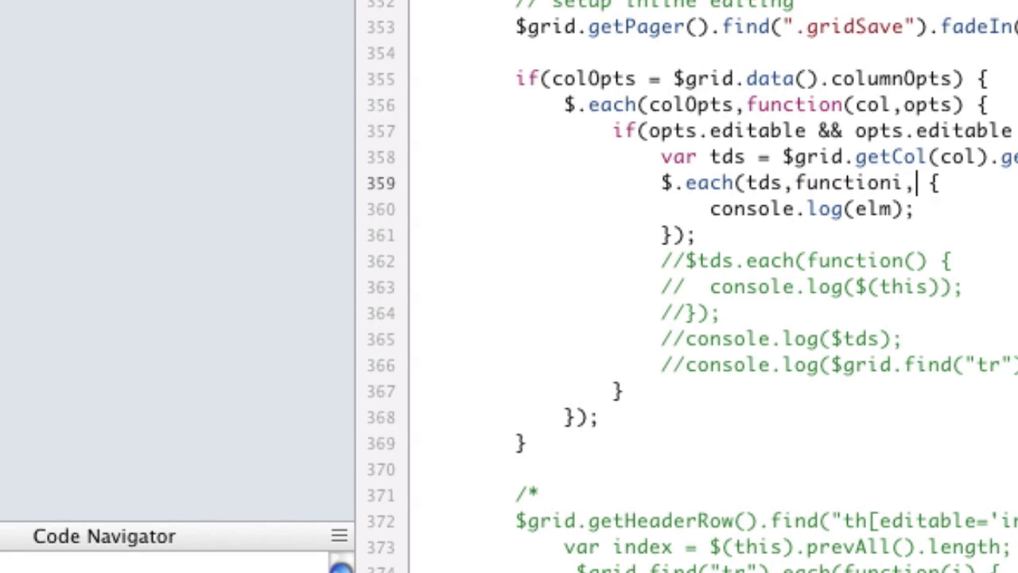
Correct the callback signature to function(i, elm) and select the new block
{"action": "type", "text": "(i,elm"}
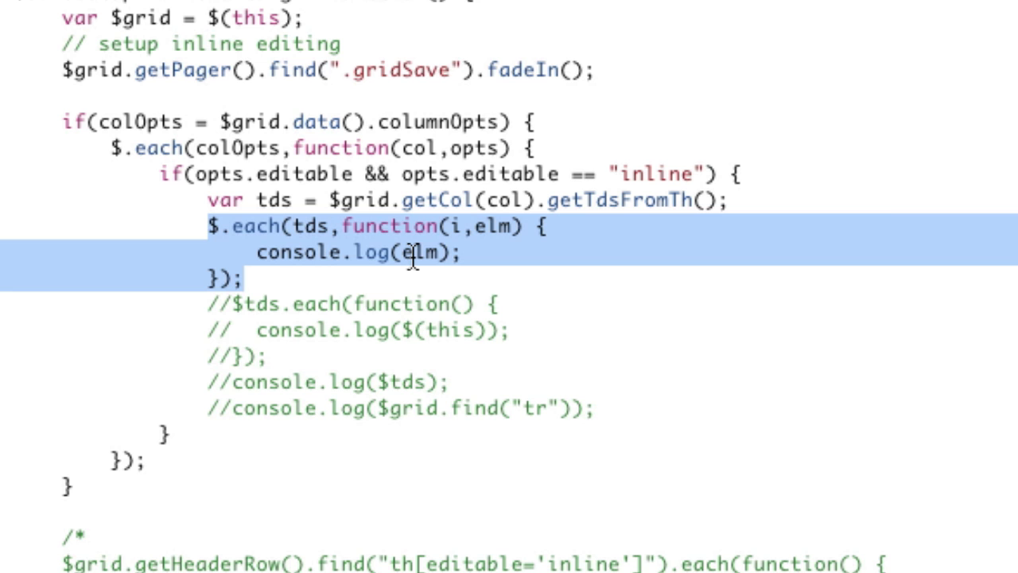
{"action": "scroll", "scroll_direction": "down", "scroll_amount": 3}
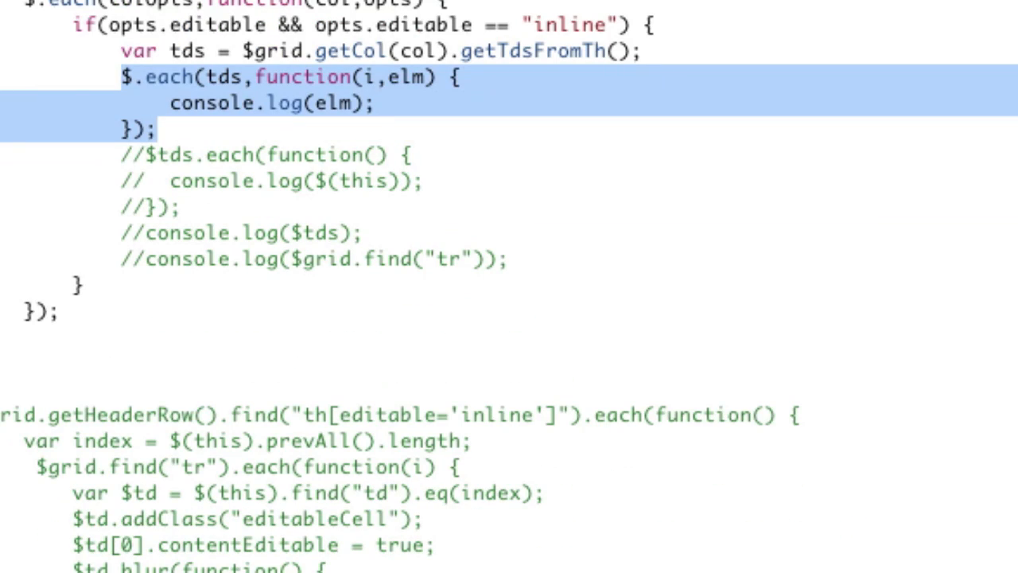
{"action": "left_click", "coordinate": [535, 140]}
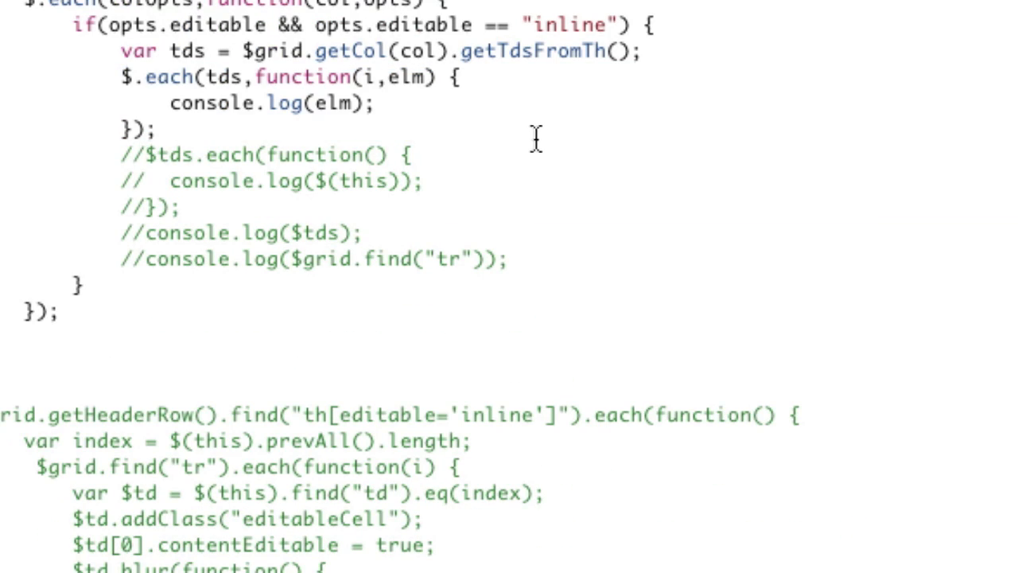